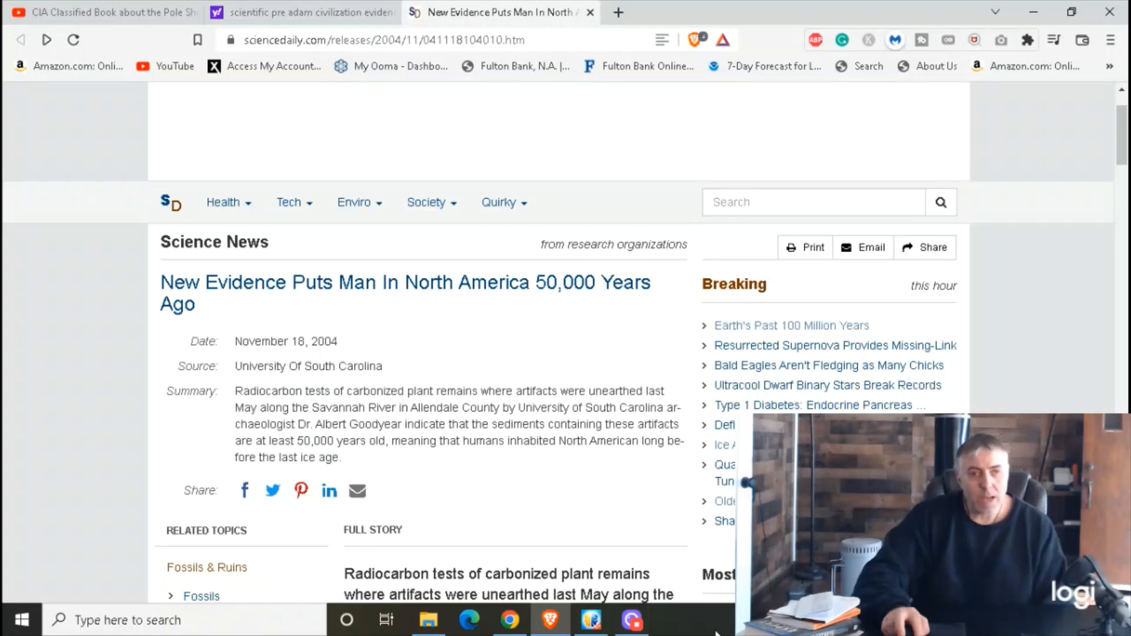
mouse_move(710, 625)
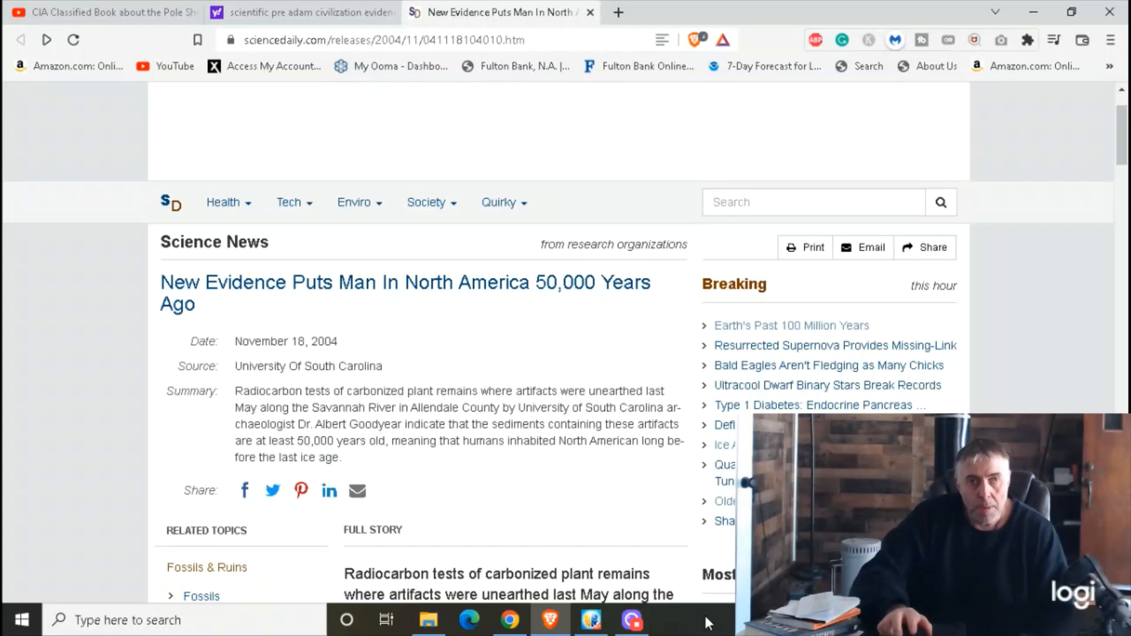
mouse_move(605, 524)
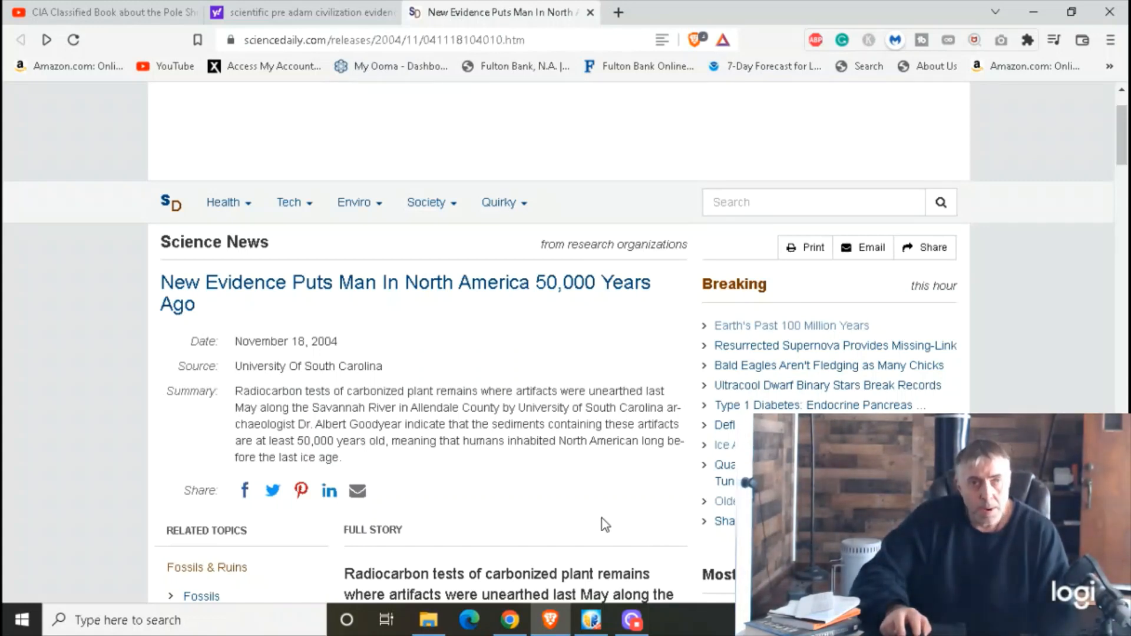
mouse_move(495, 422)
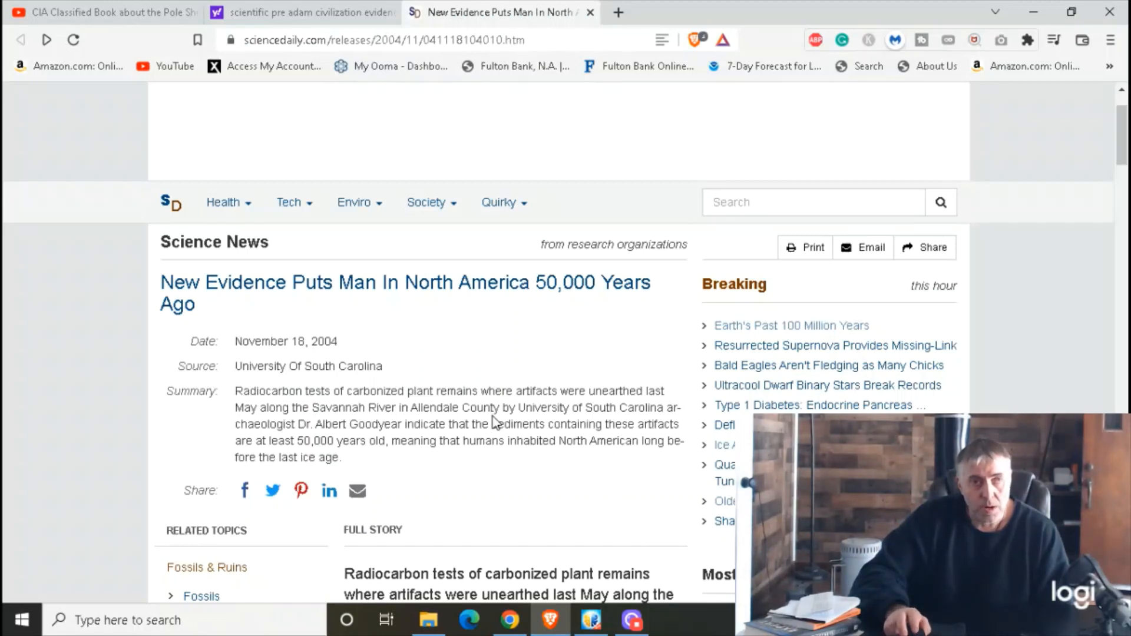
Scroll through the North America 50,000 years article toward the Breaking sidebar's 'Ice Age Survivors' link.
click(427, 201)
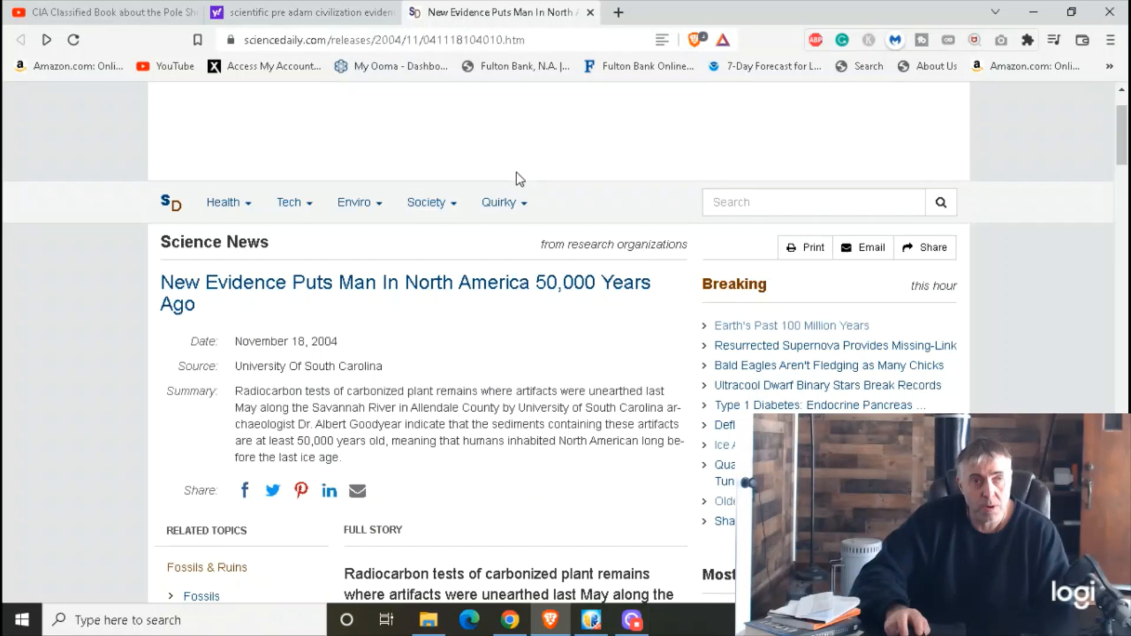
mouse_move(625, 512)
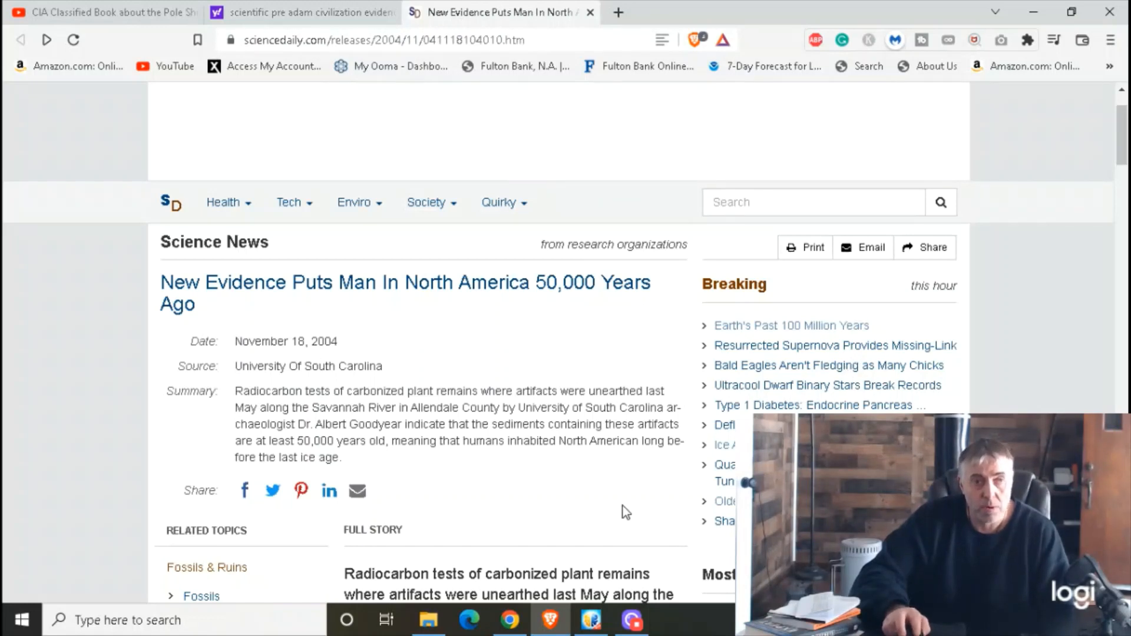
mouse_move(313, 322)
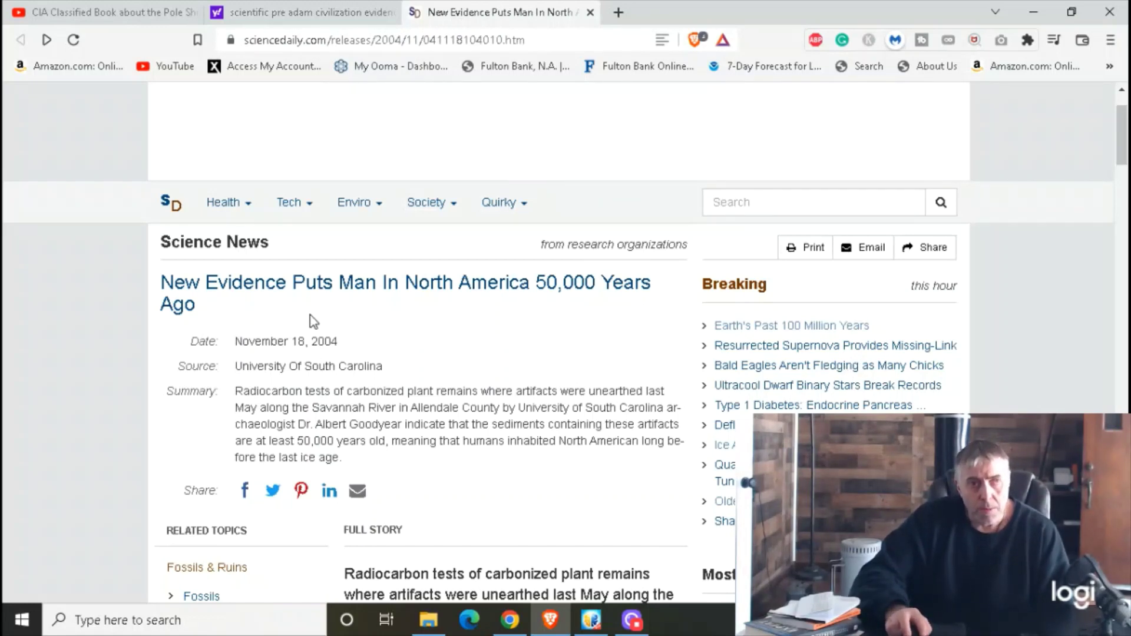
mouse_move(358, 345)
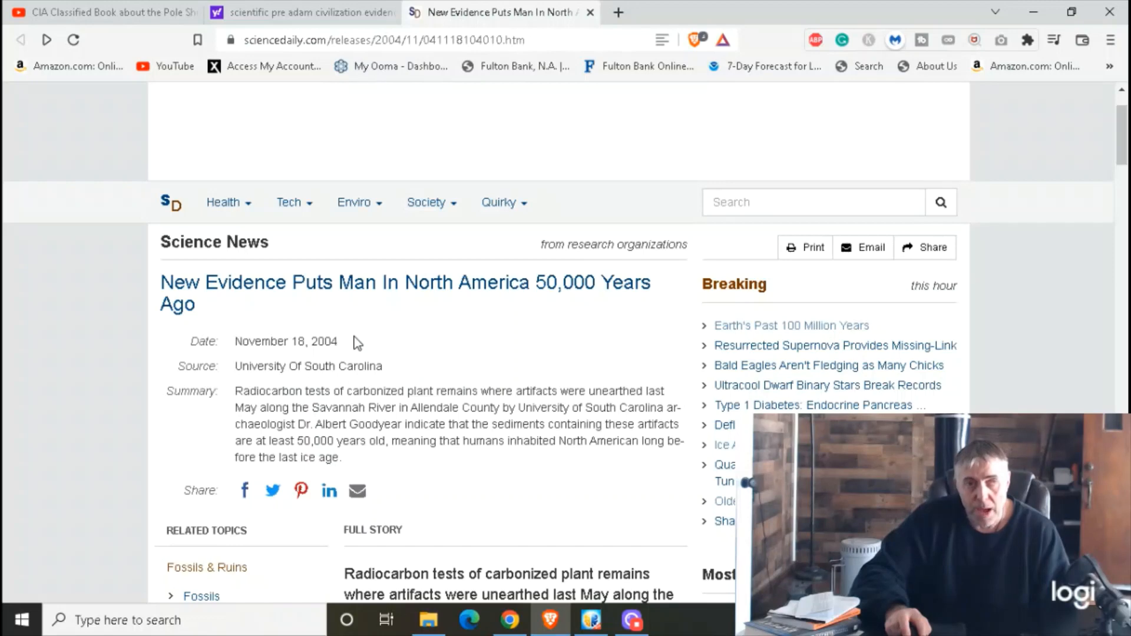
mouse_move(584, 323)
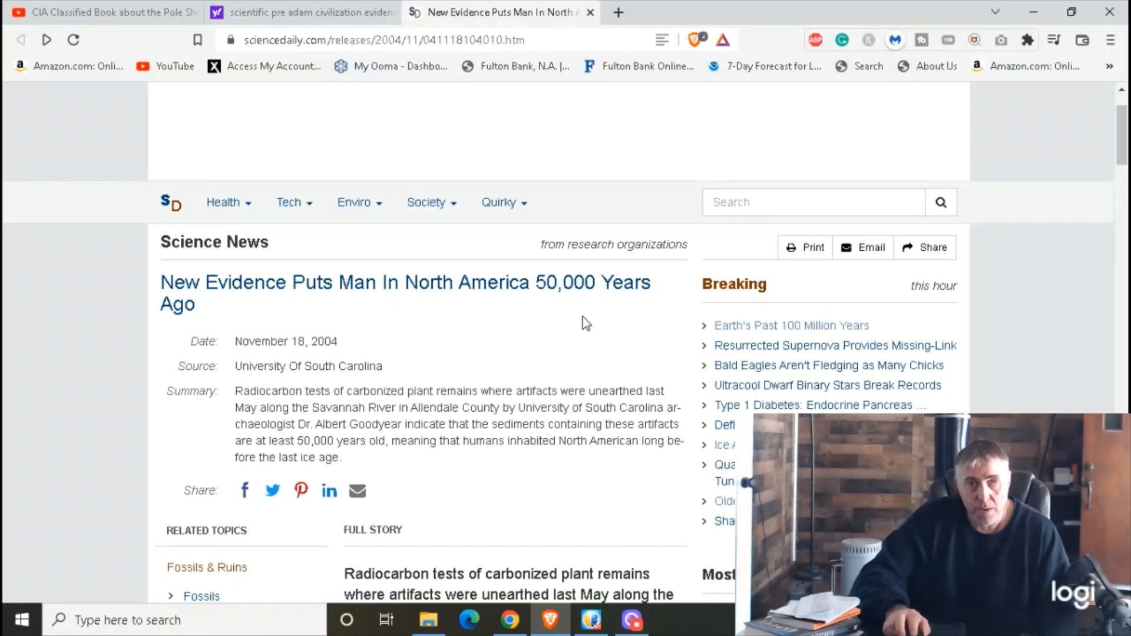
scroll(down, 3)
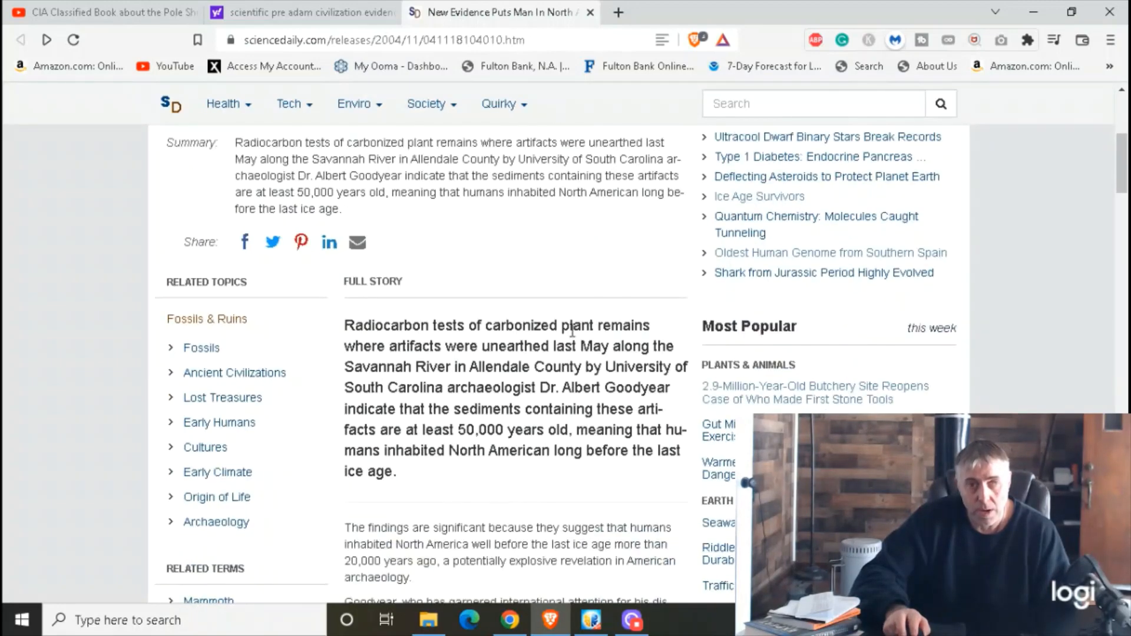
mouse_move(545, 265)
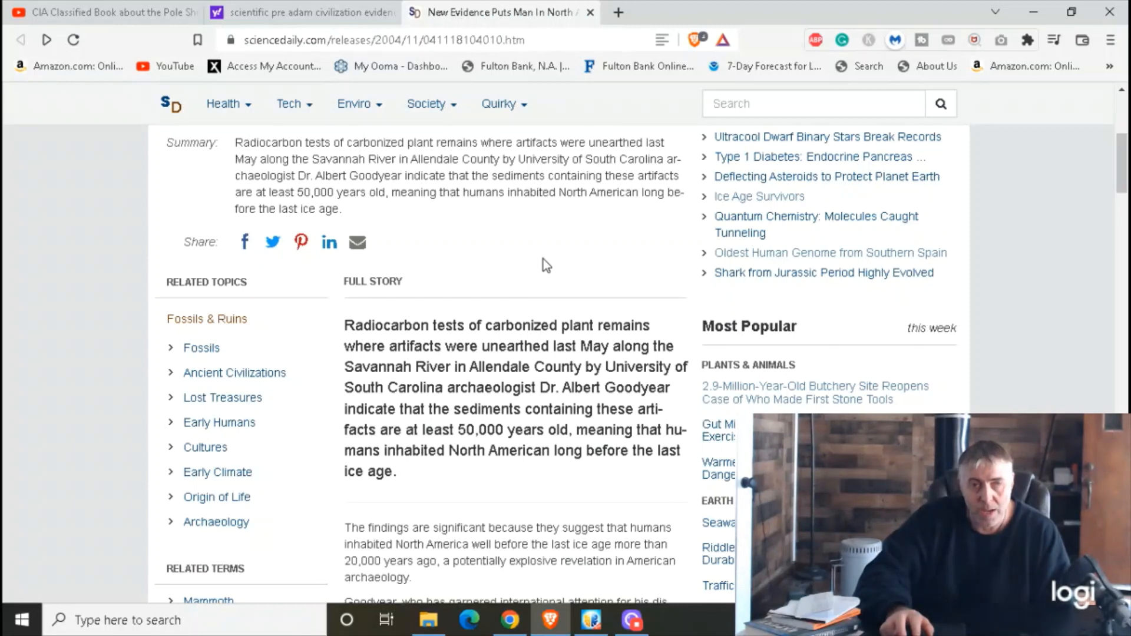
scroll(up, 3)
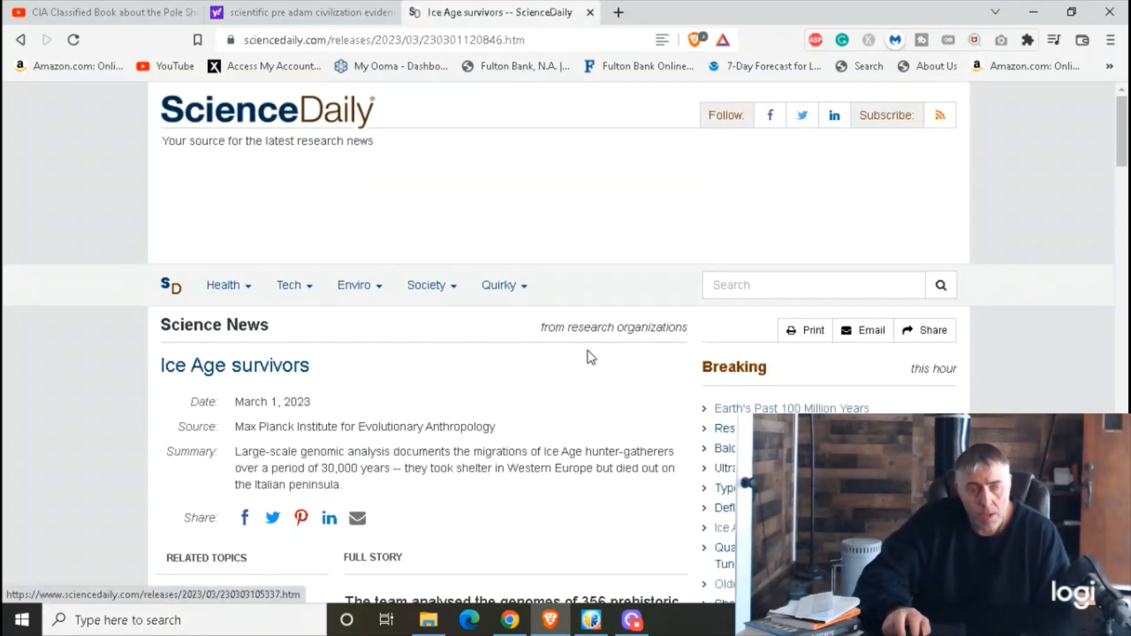
scroll(down, 3)
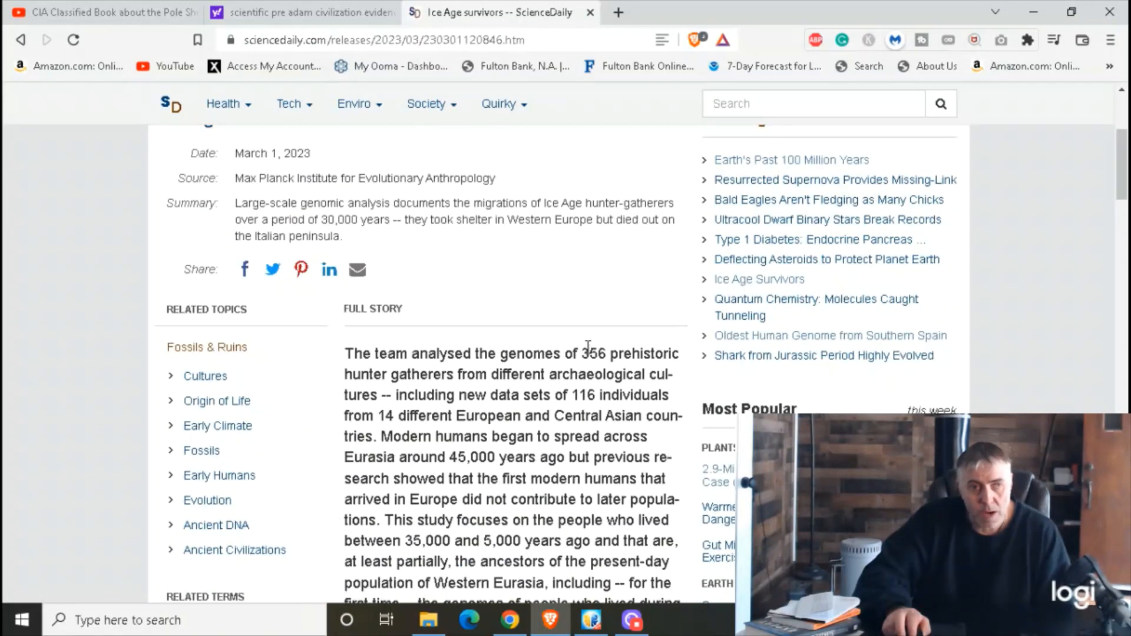
scroll(down, 3)
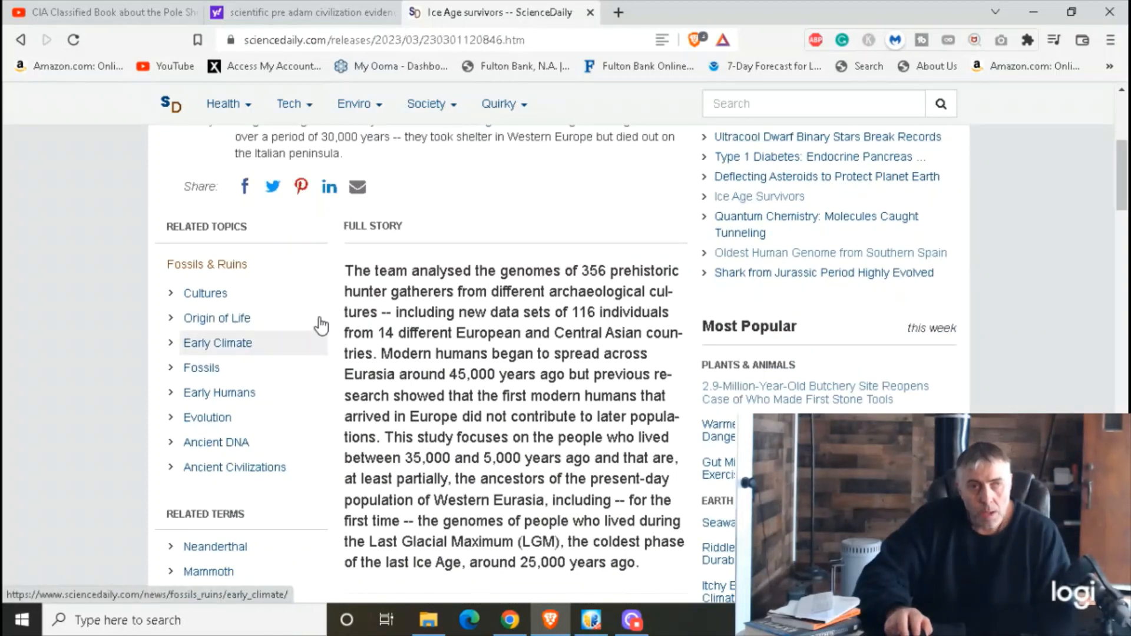
scroll(up, 3)
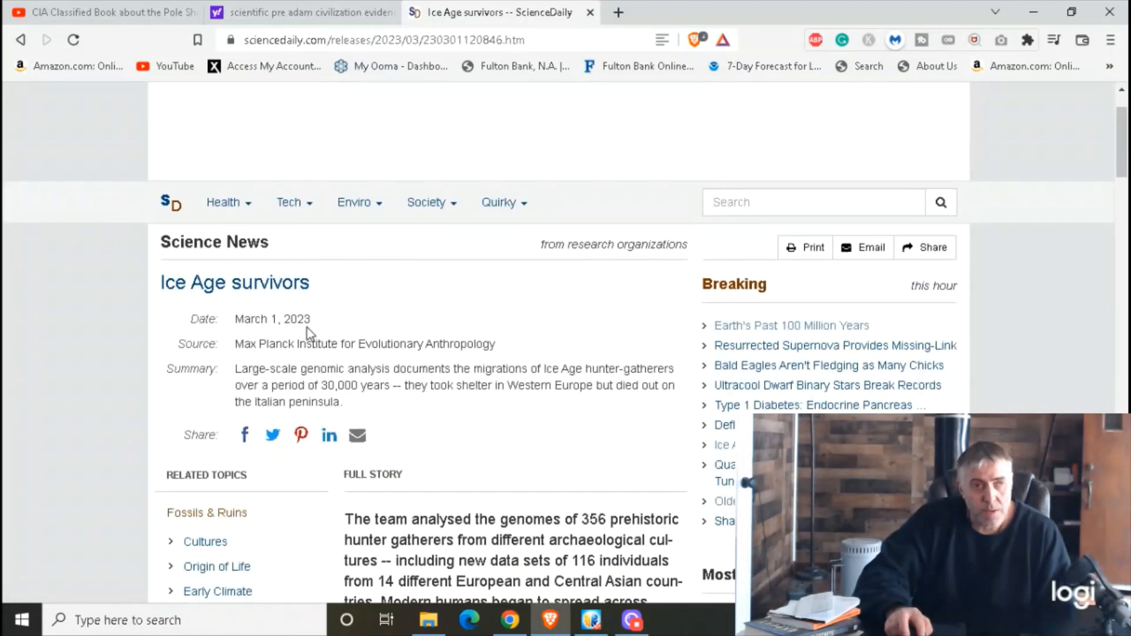
mouse_move(483, 323)
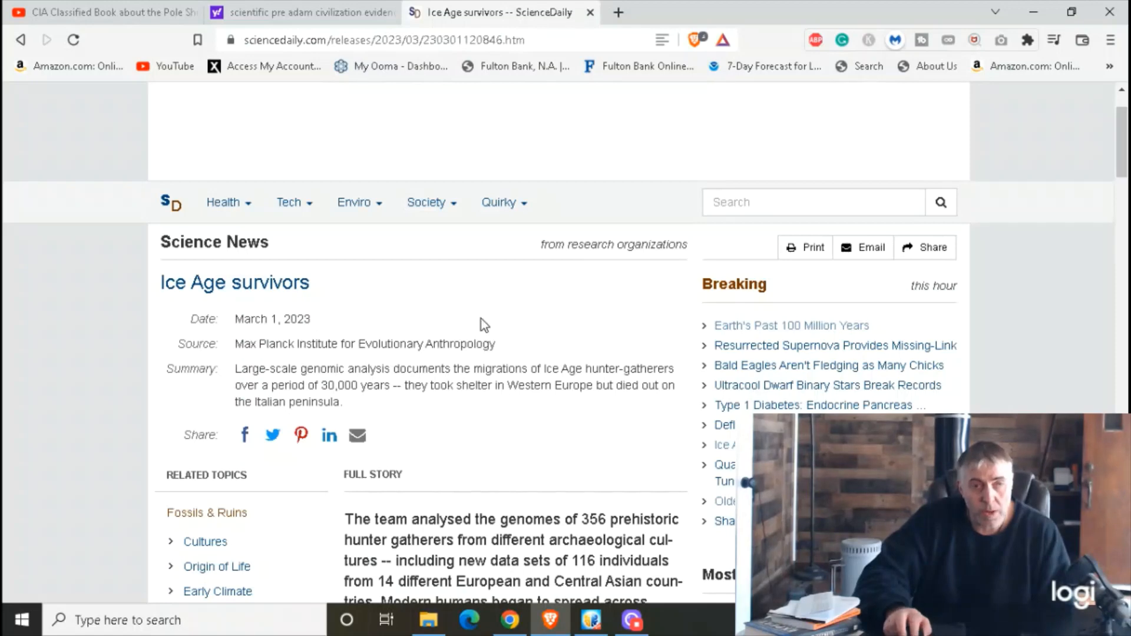
scroll(down, 3)
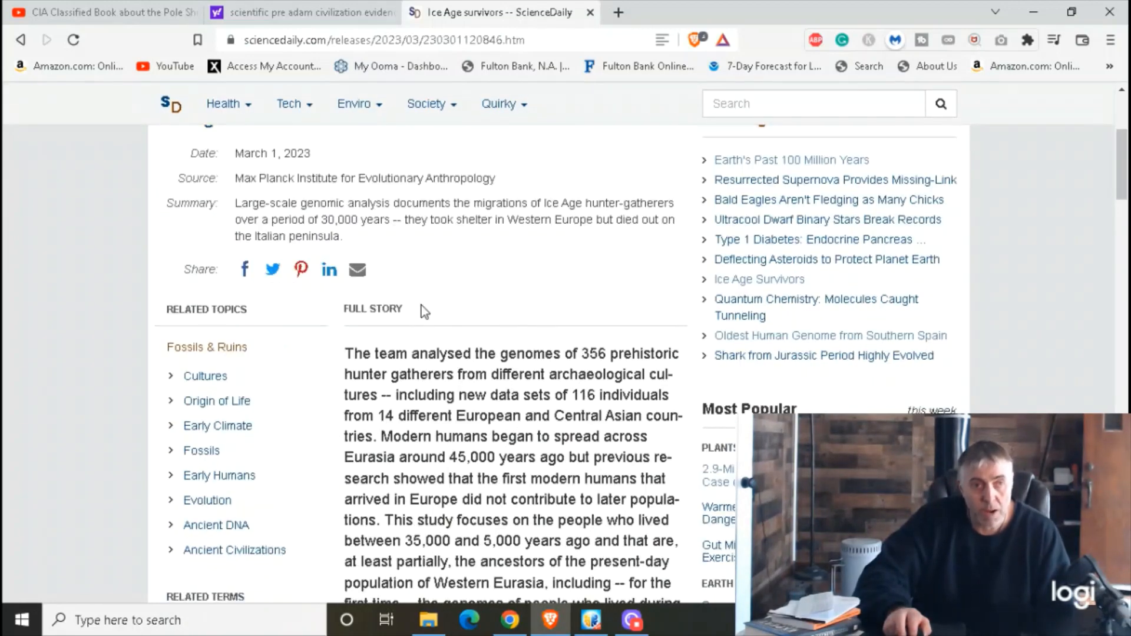
mouse_move(273, 268)
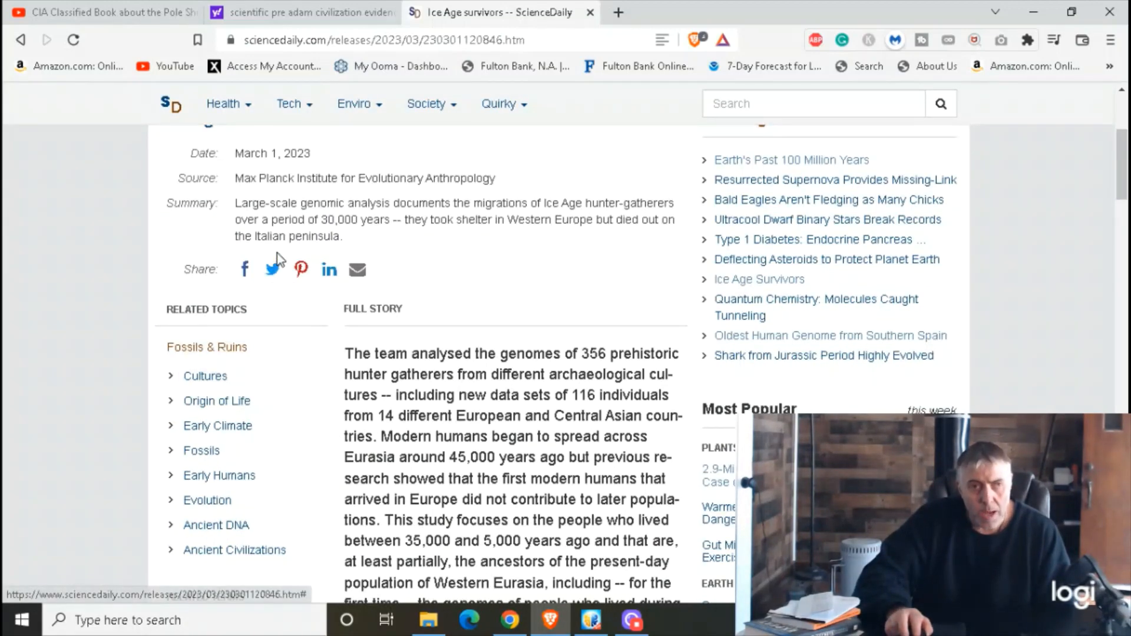
scroll(up, 3)
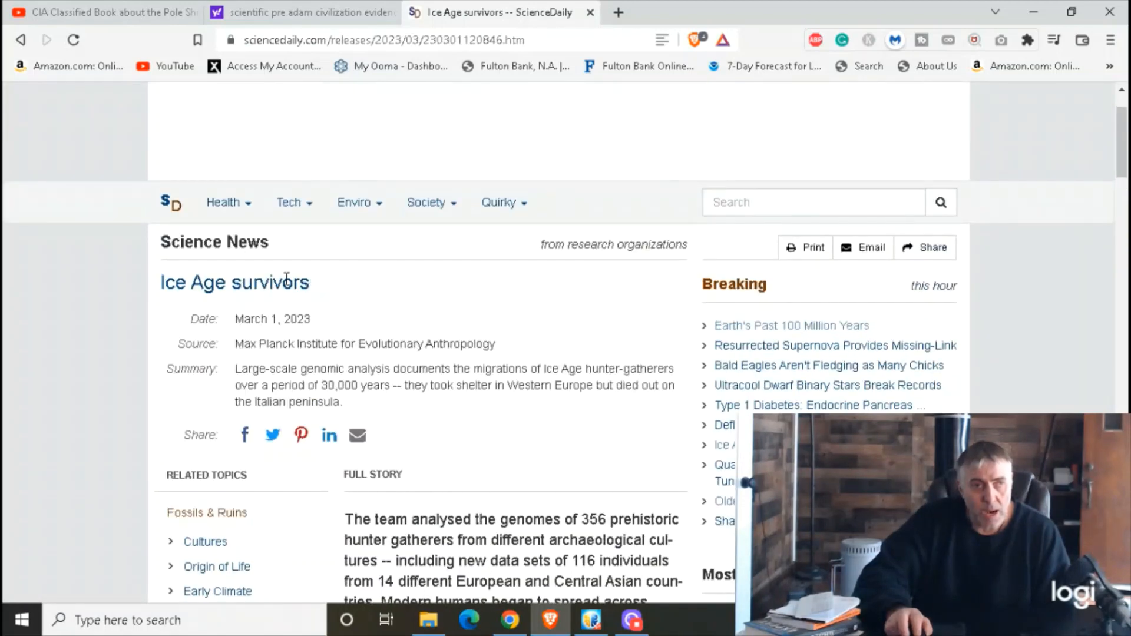
scroll(down, 3)
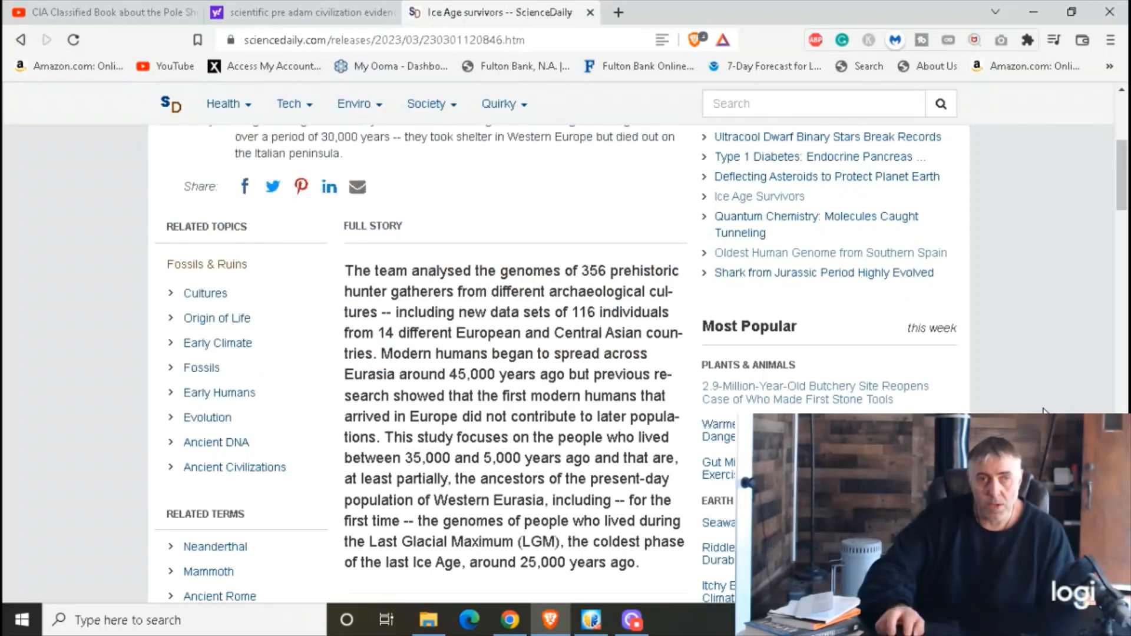
mouse_move(1036, 408)
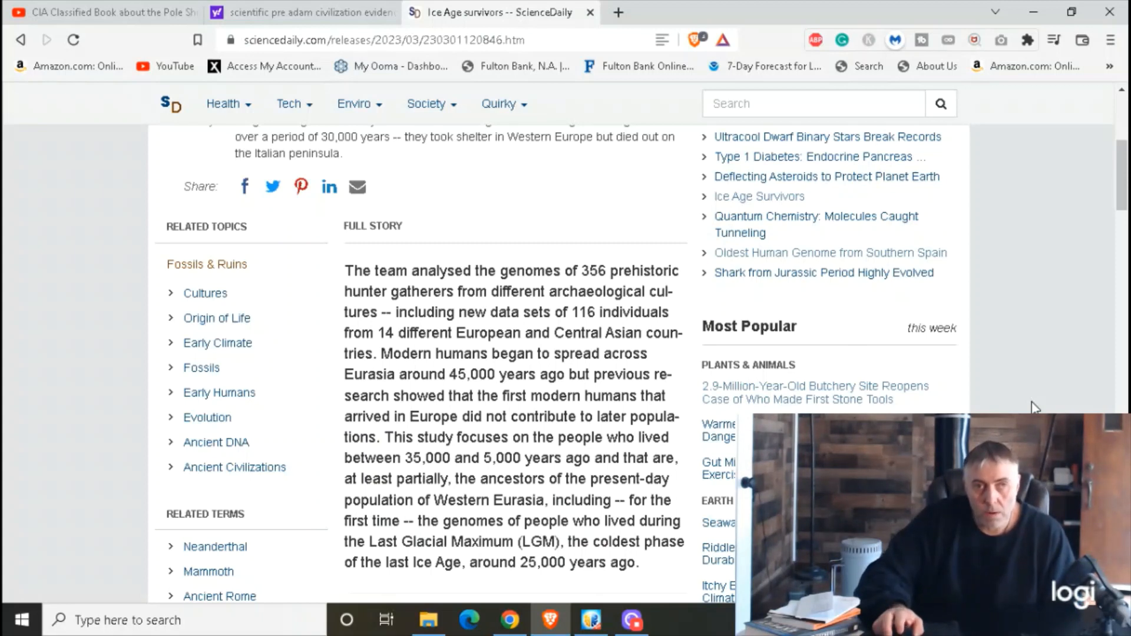
mouse_move(1027, 407)
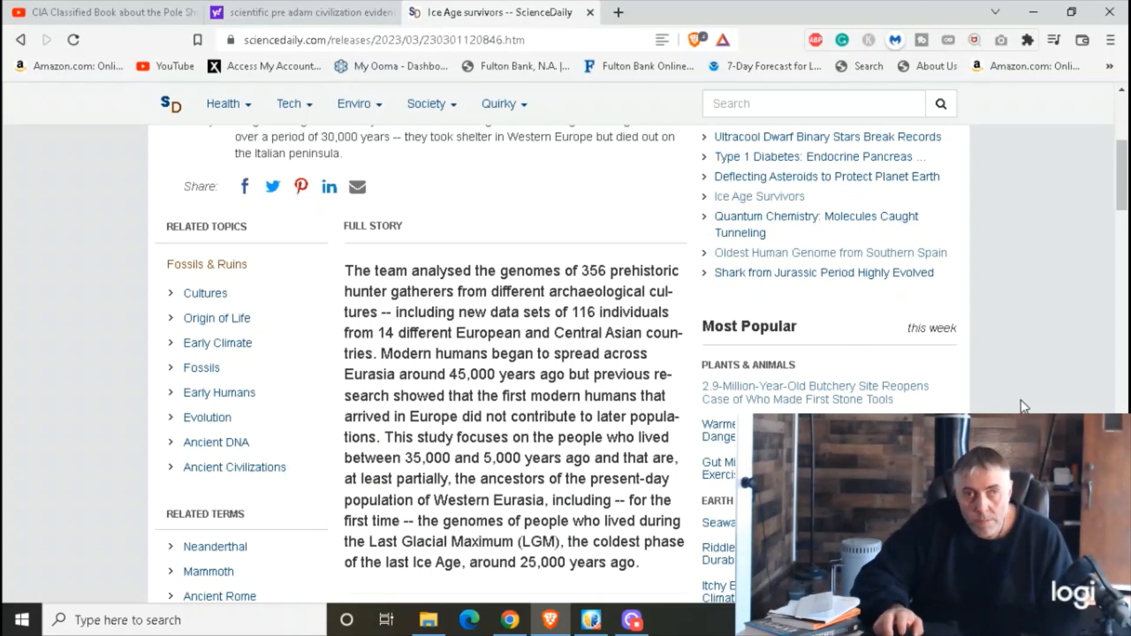
scroll(up, 3)
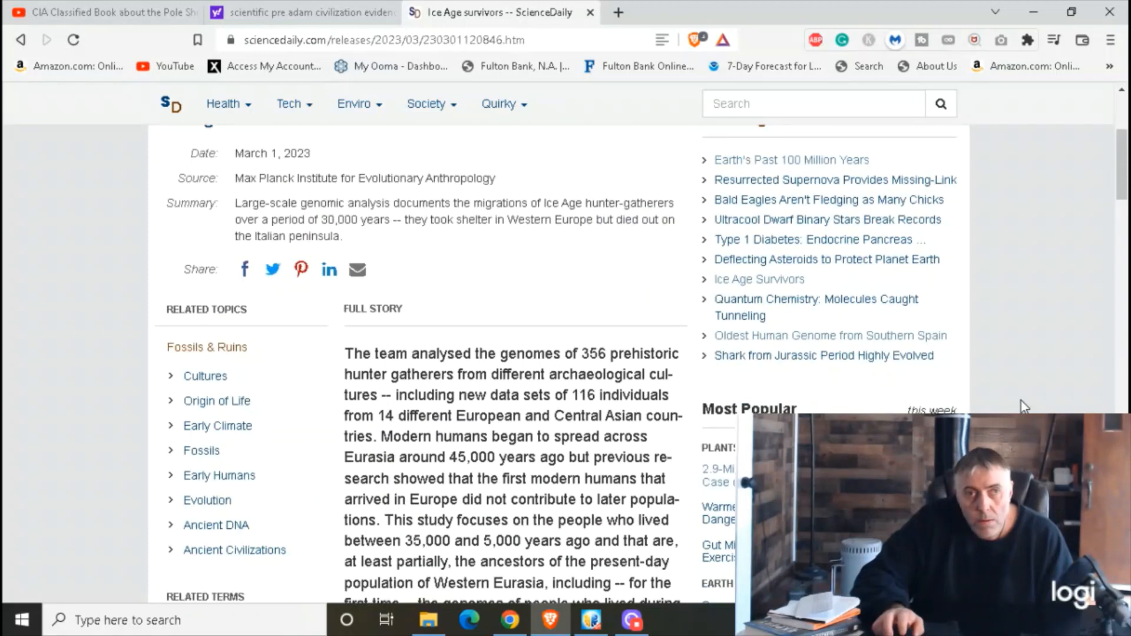
mouse_move(830, 336)
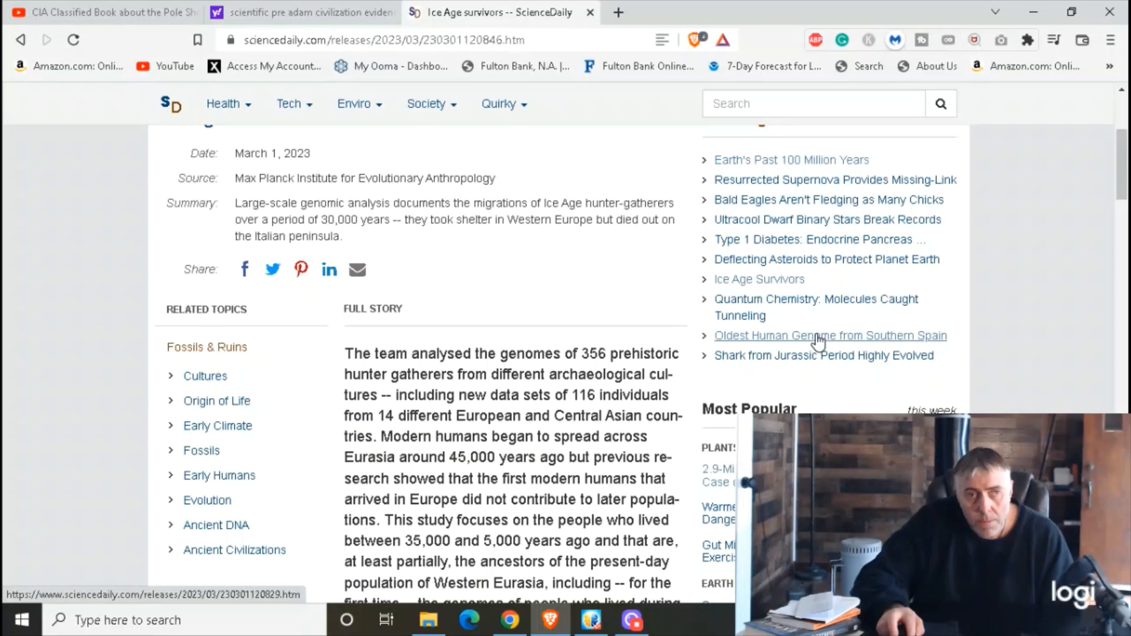
click(831, 336)
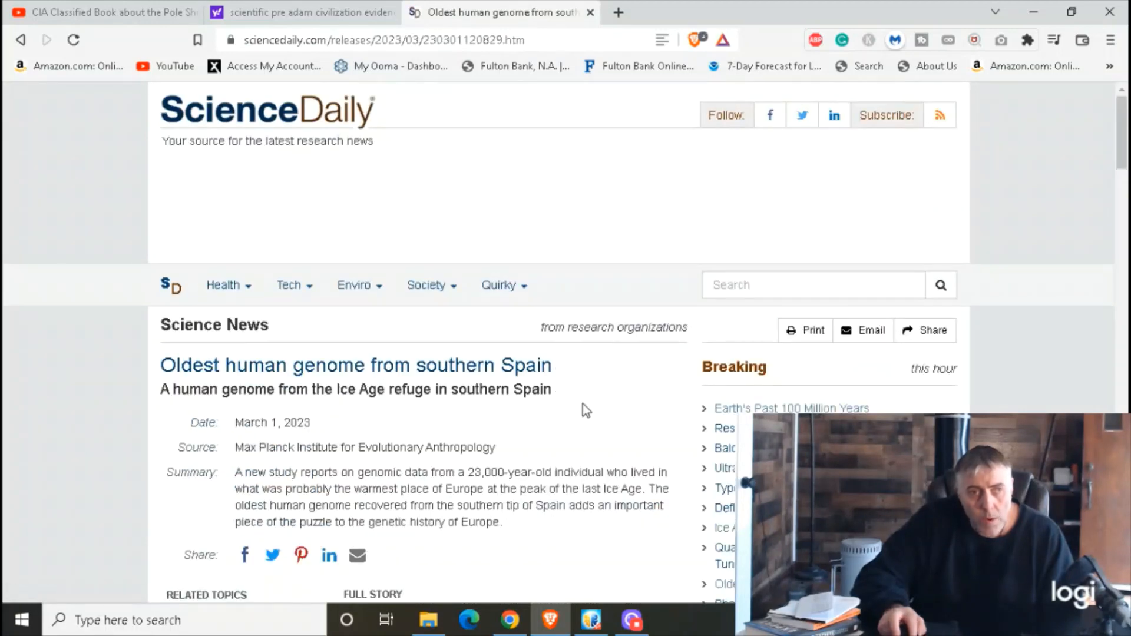
mouse_move(679, 417)
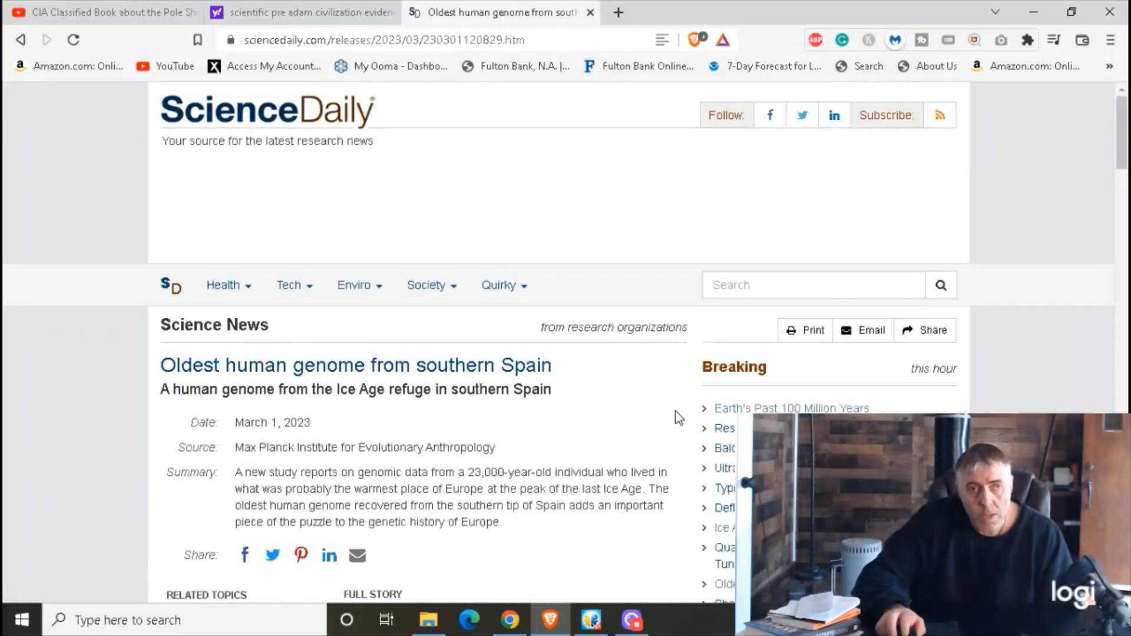
scroll(down, 3)
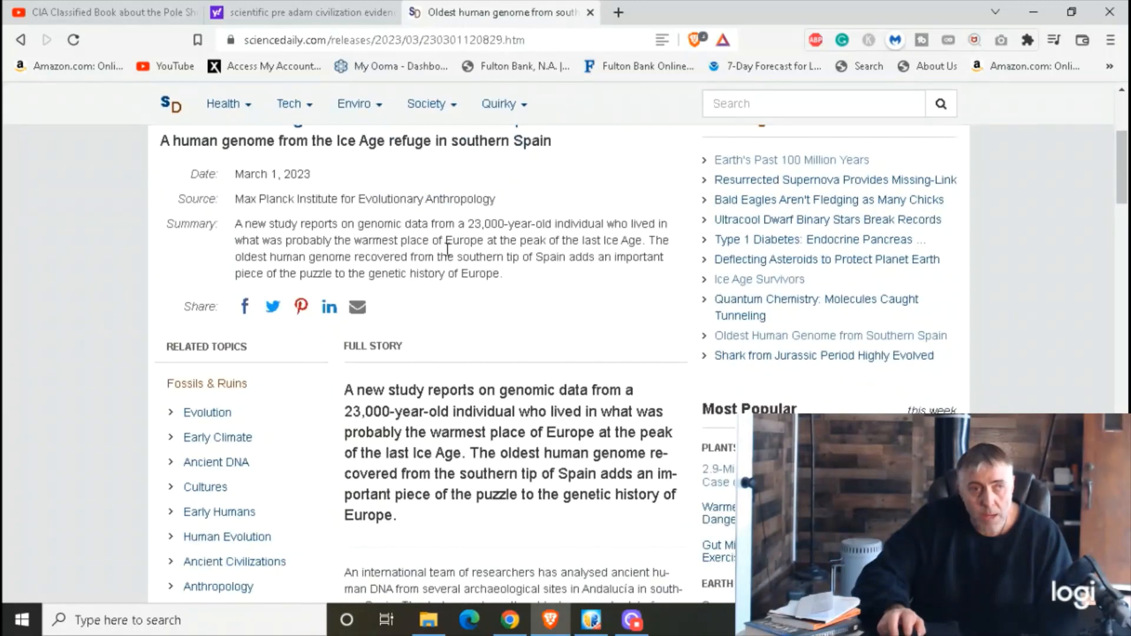
mouse_move(660, 281)
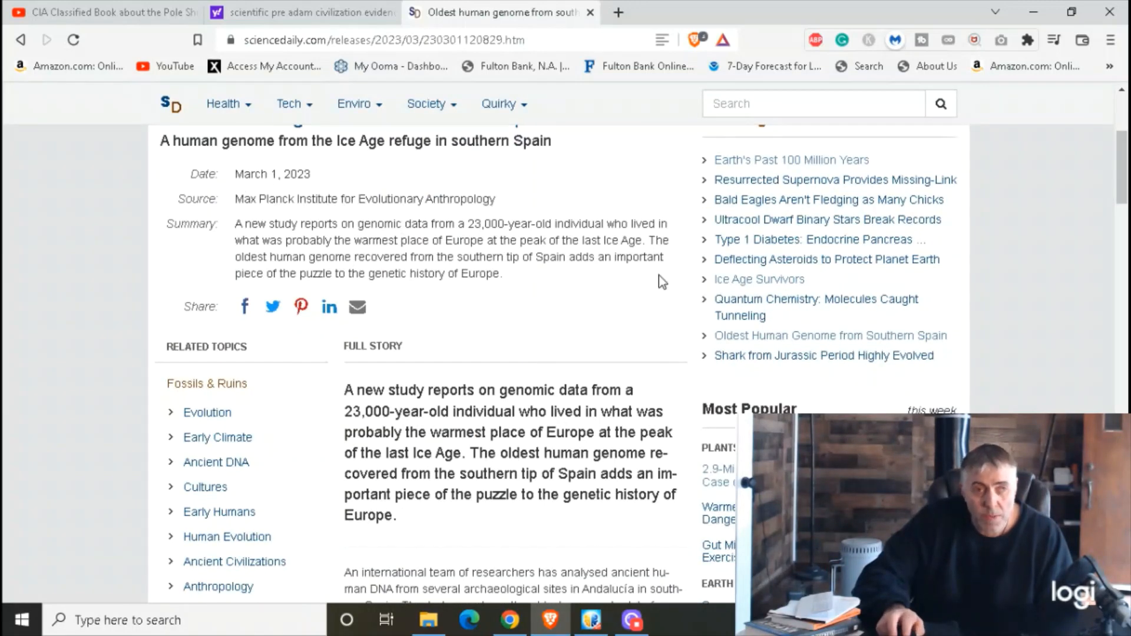
mouse_move(688, 301)
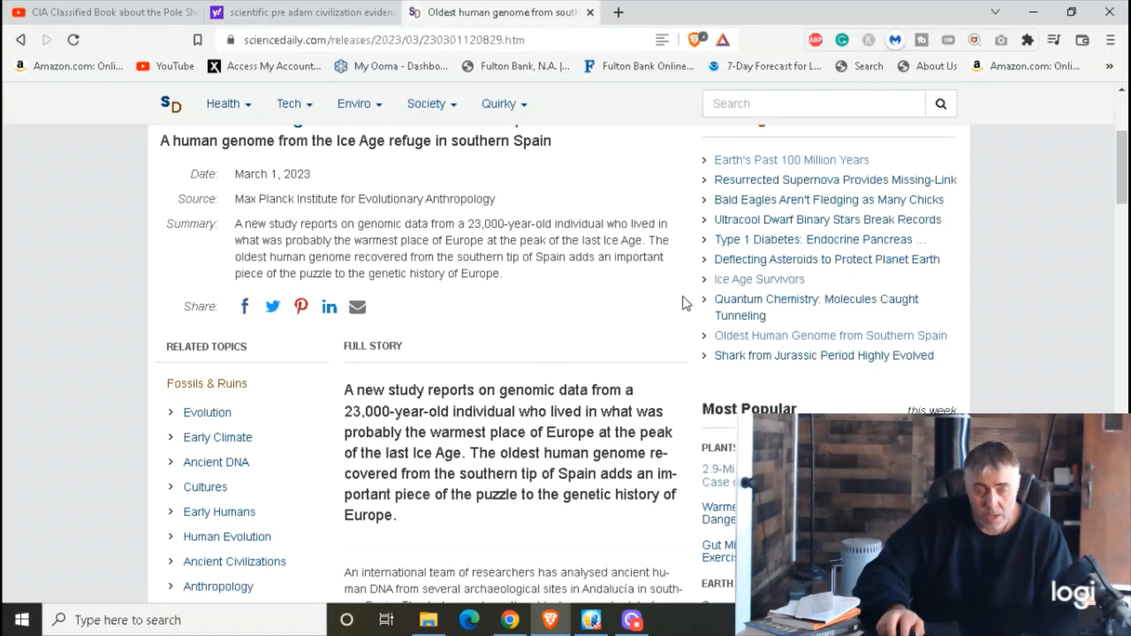
mouse_move(665, 328)
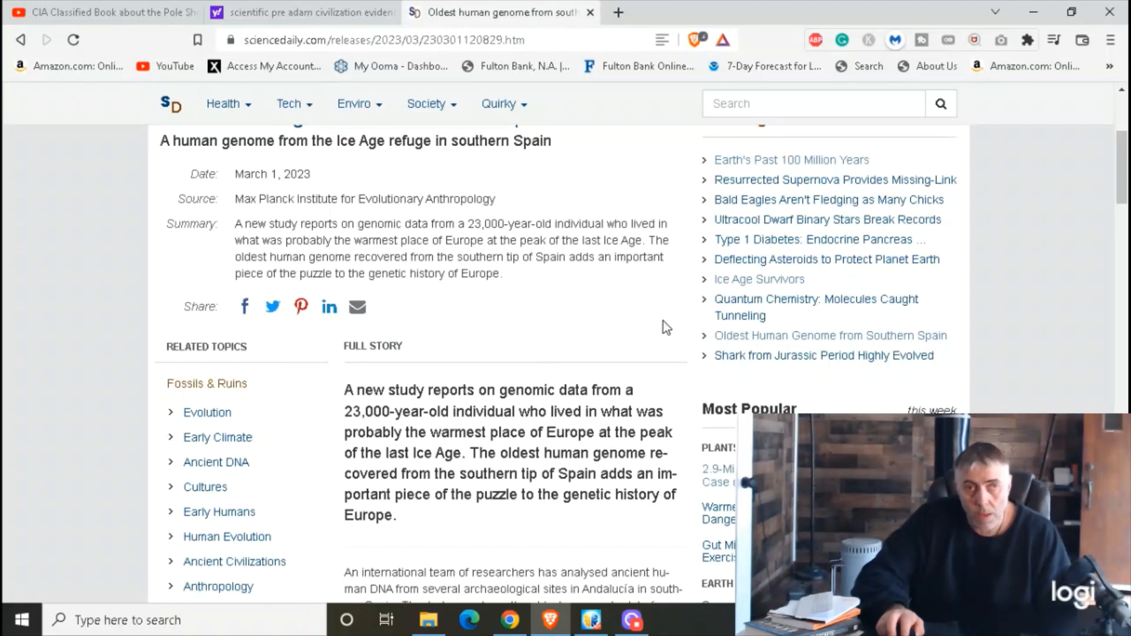
mouse_move(657, 326)
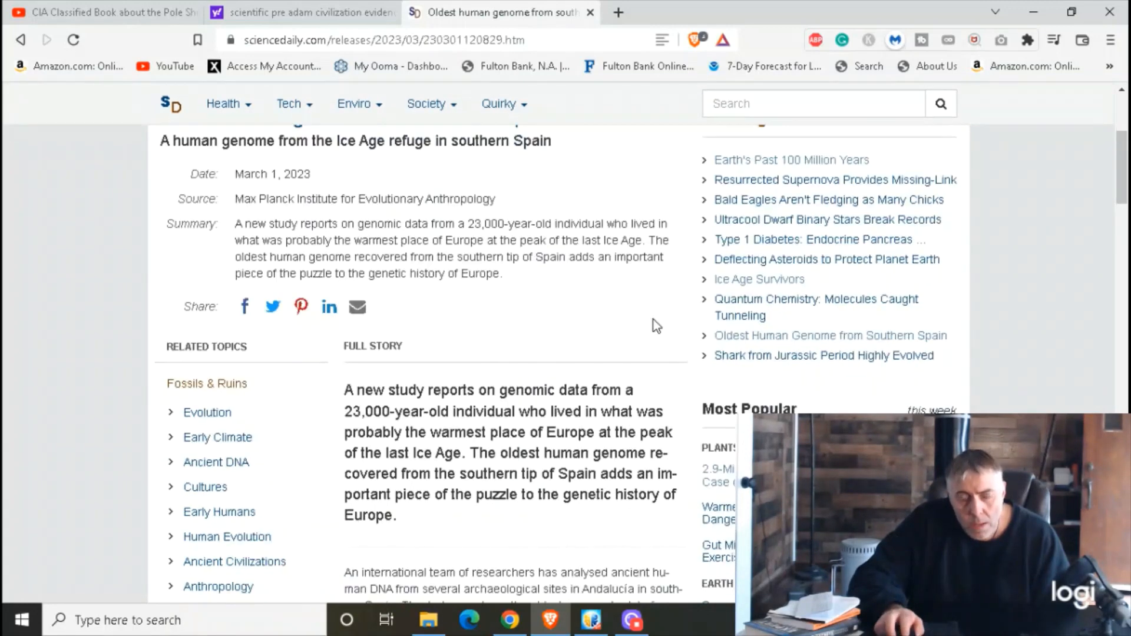
scroll(down, 3)
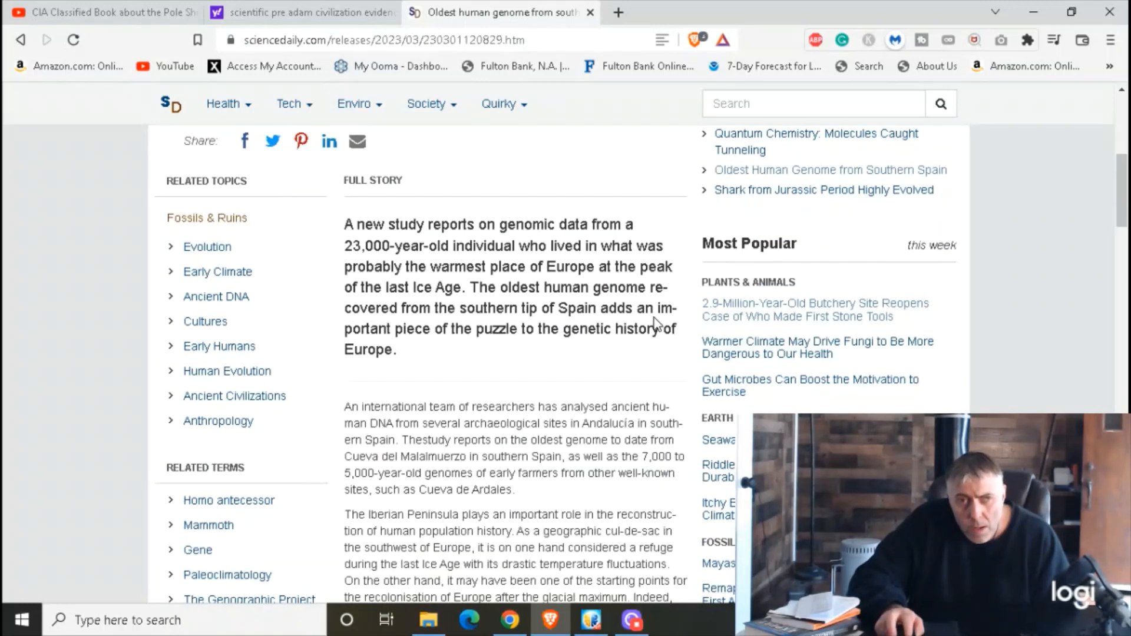
mouse_move(833, 315)
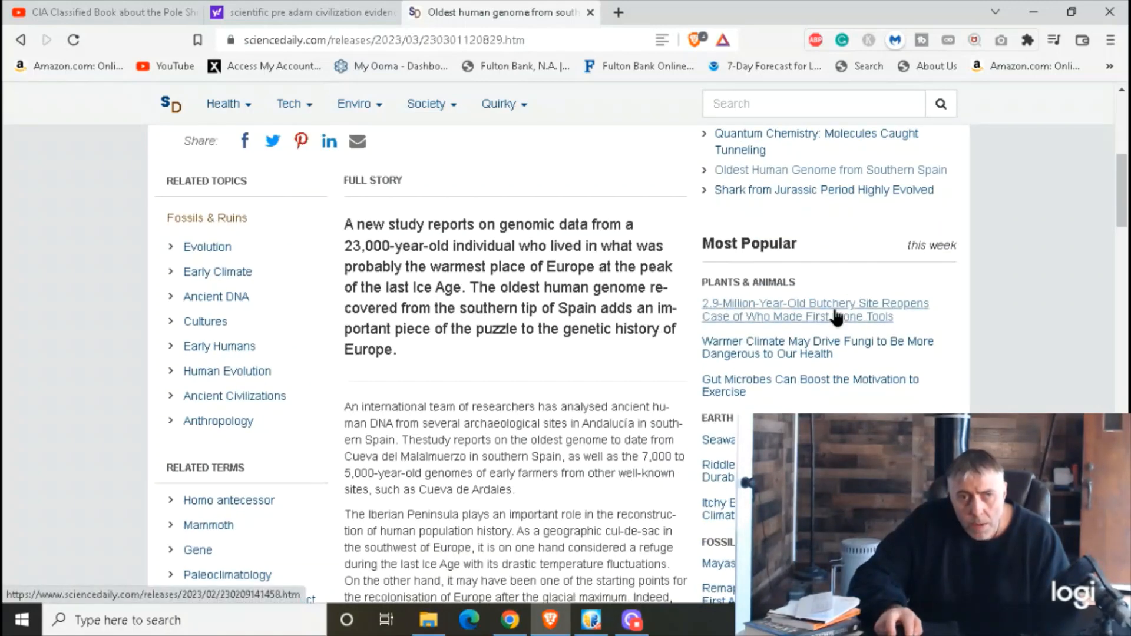
Read the '2.9-million-year-old butchery site' story from Most Popular, scrolling through its full text.
click(814, 308)
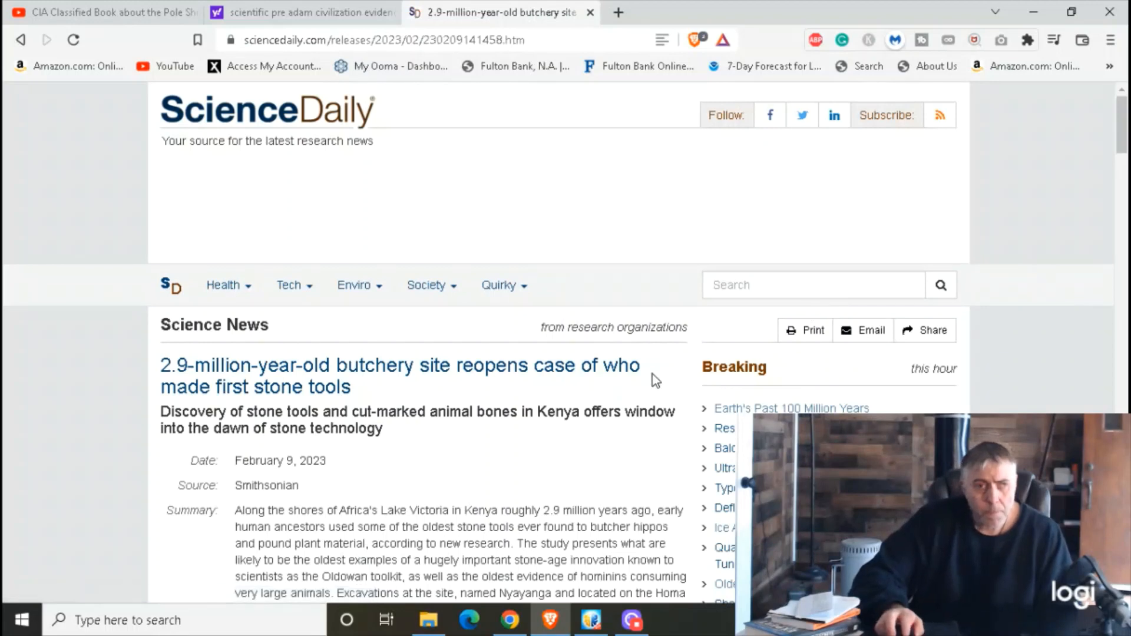
mouse_move(644, 393)
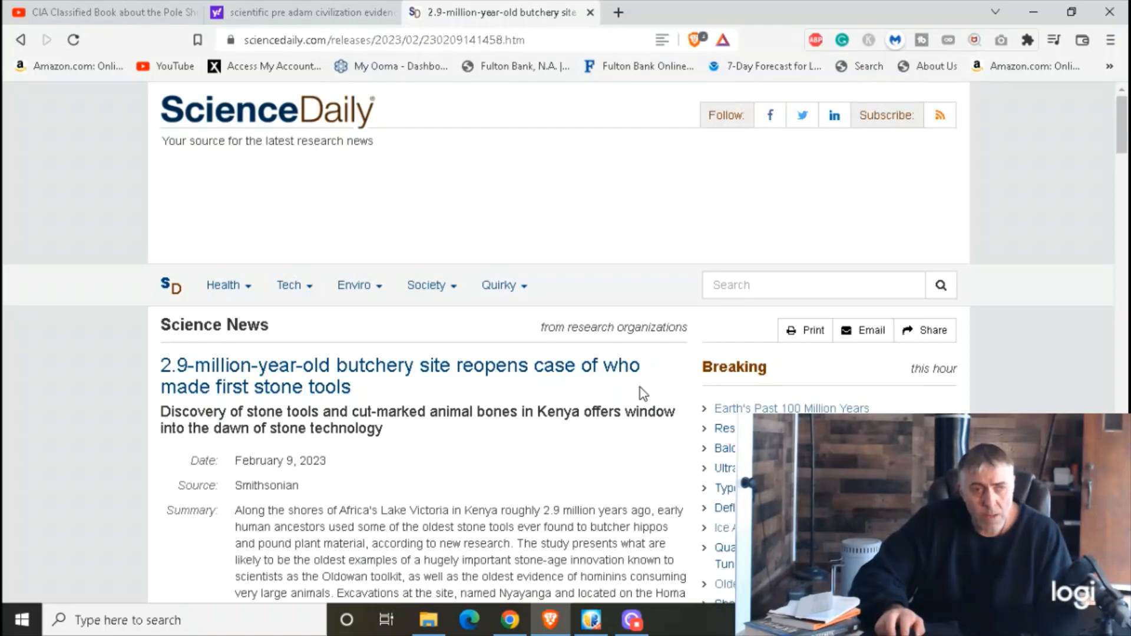
scroll(down, 3)
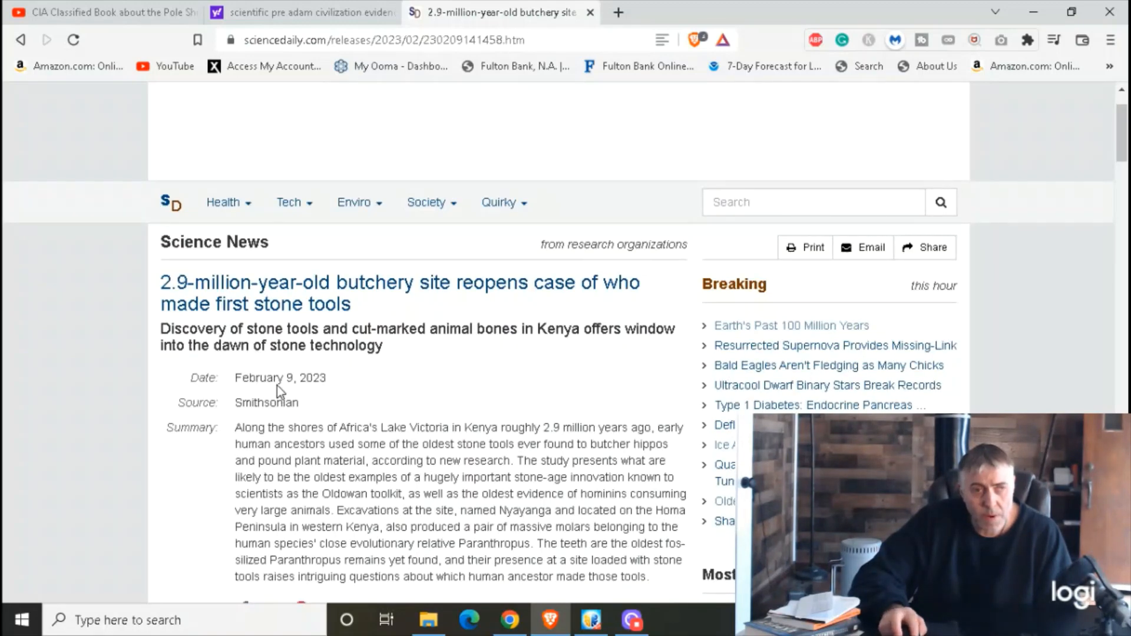
mouse_move(334, 388)
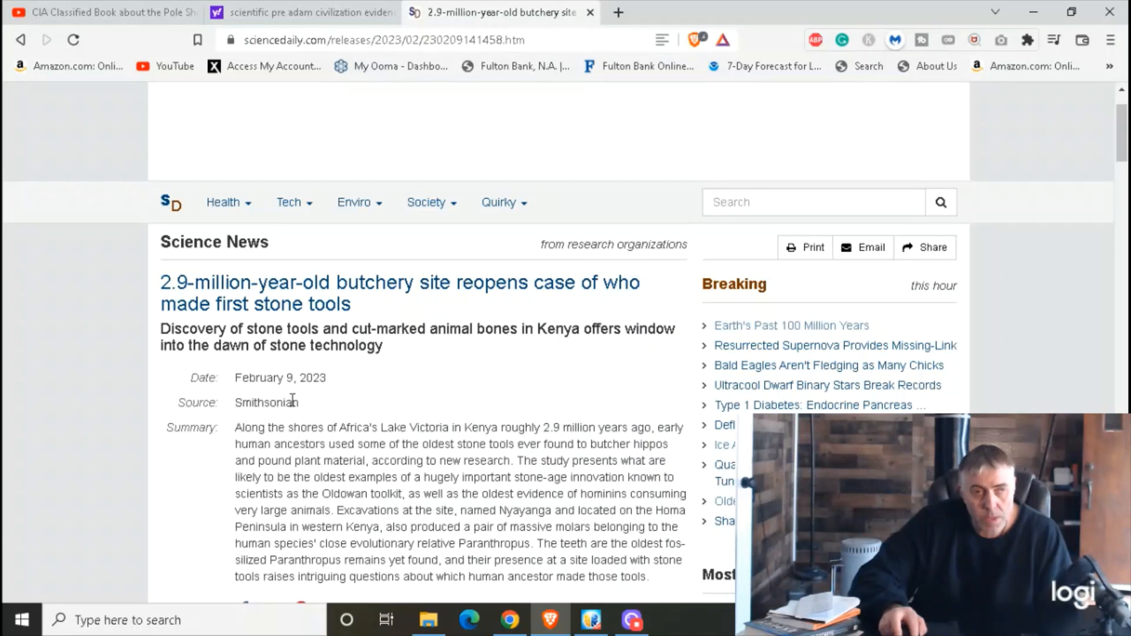
scroll(down, 3)
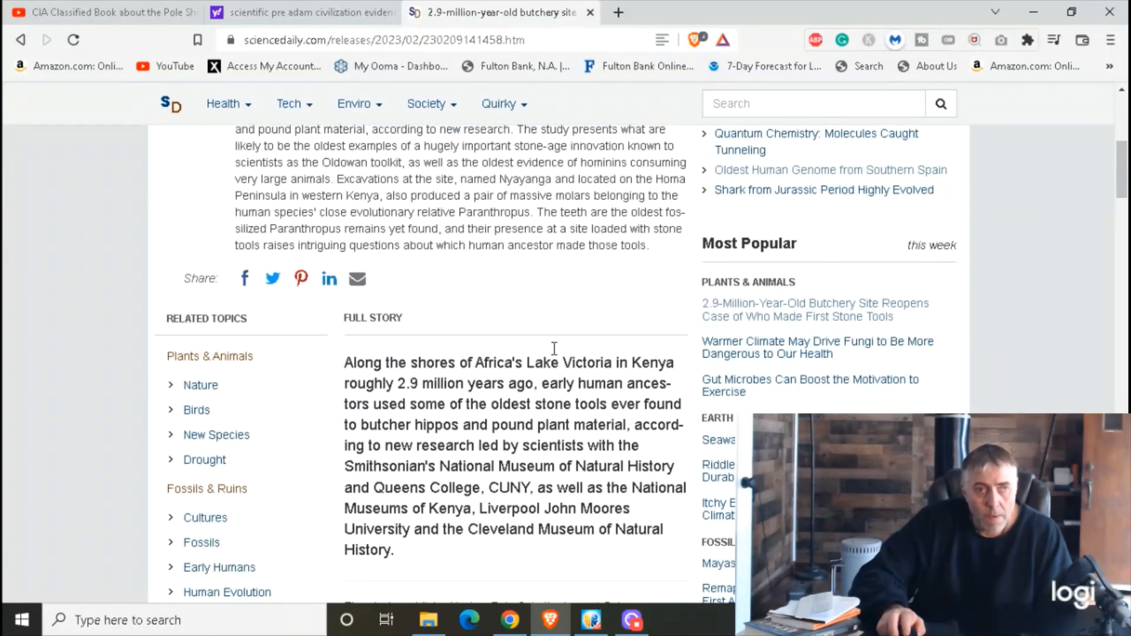
mouse_move(567, 293)
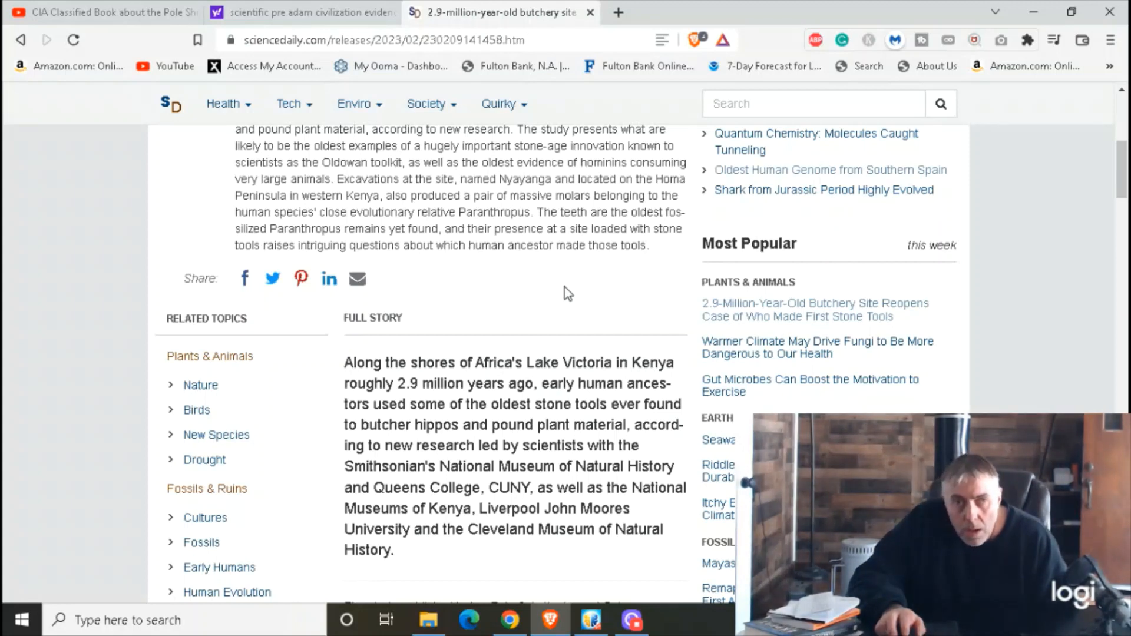
mouse_move(588, 298)
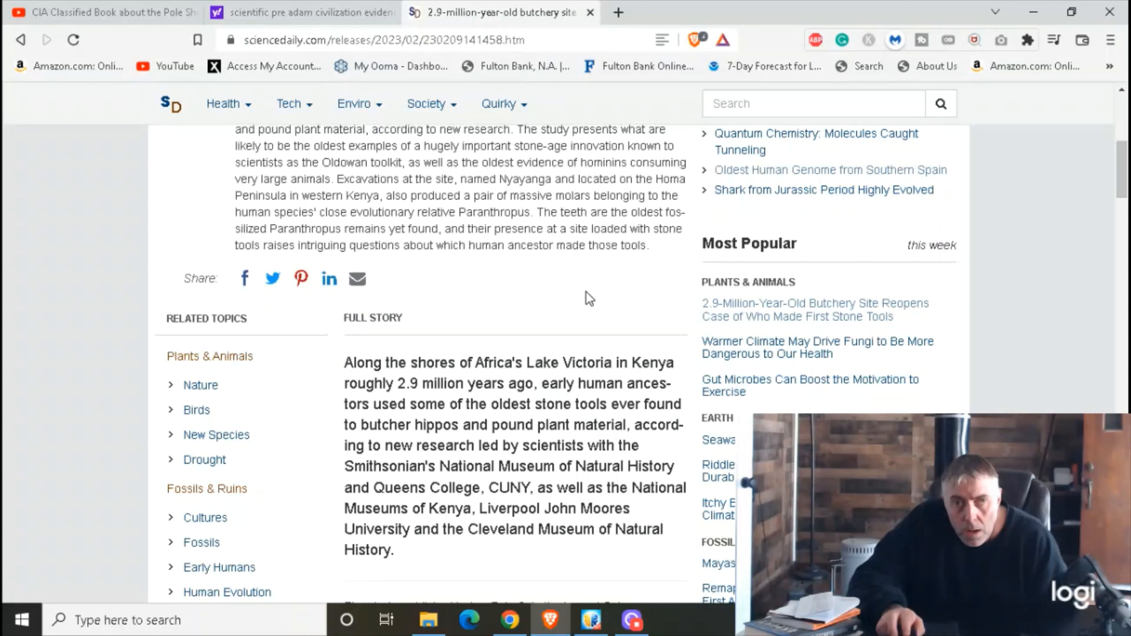
mouse_move(873, 349)
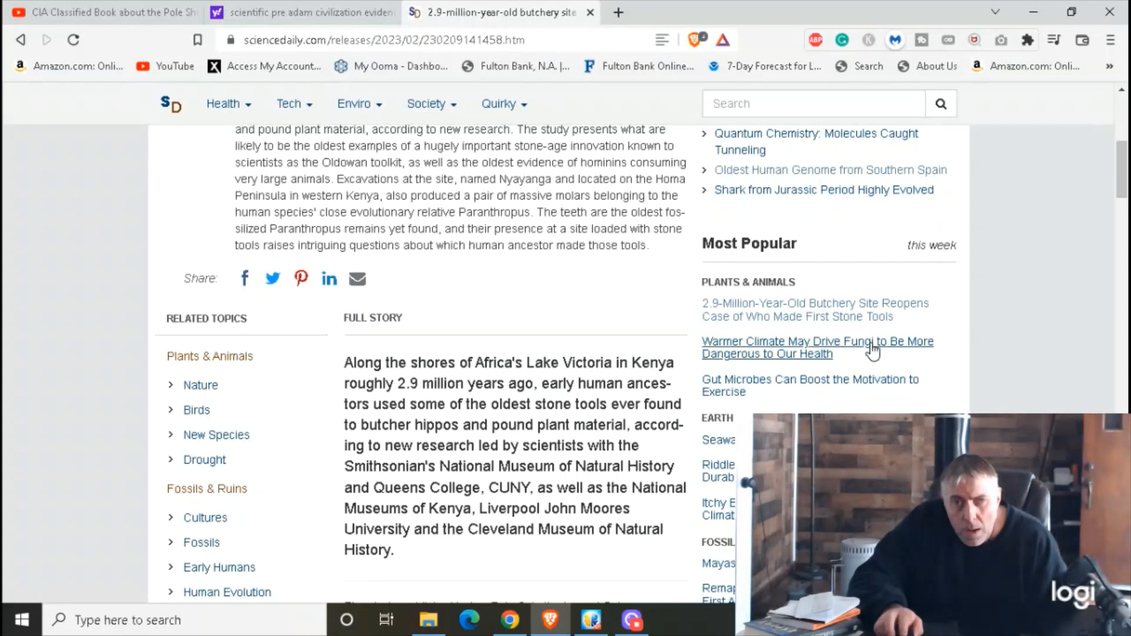
scroll(down, 3)
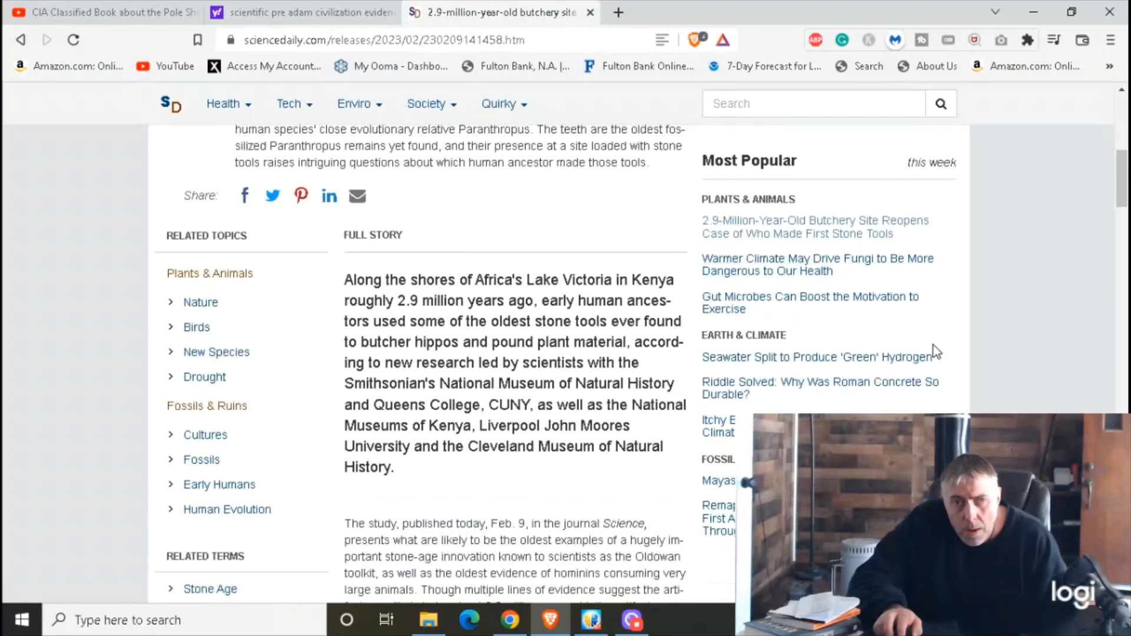
scroll(down, 3)
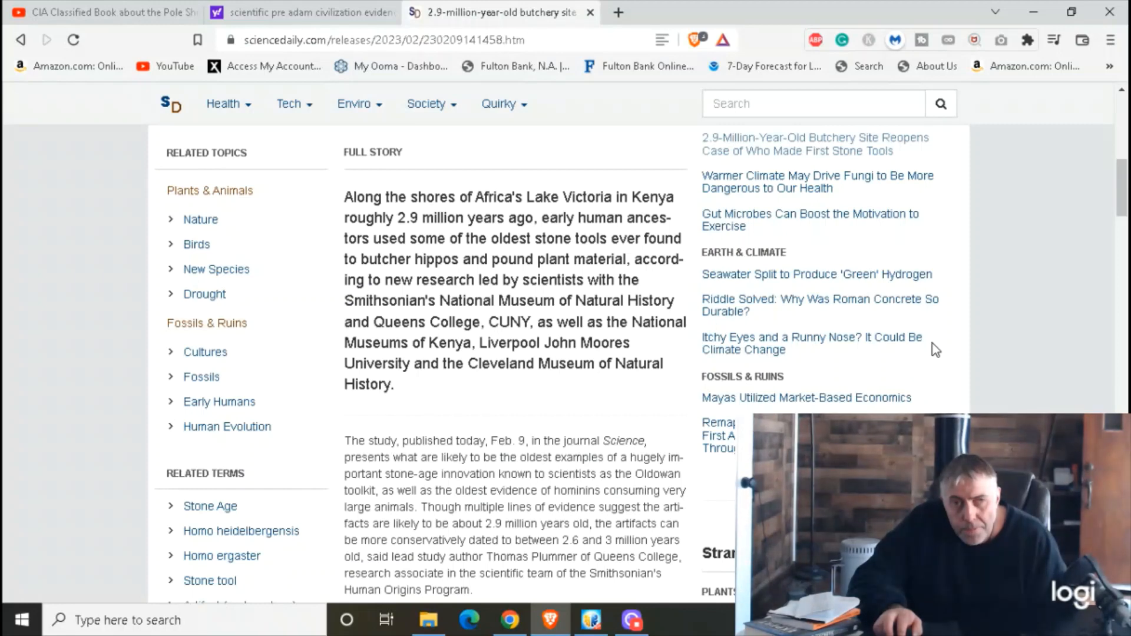
scroll(down, 3)
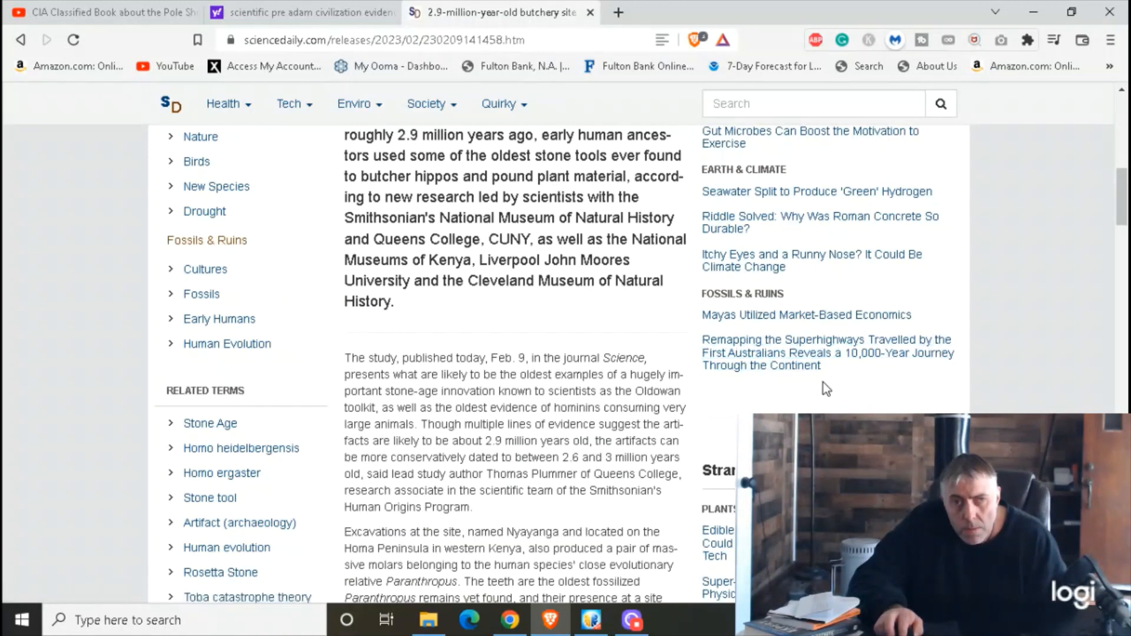
mouse_move(824, 385)
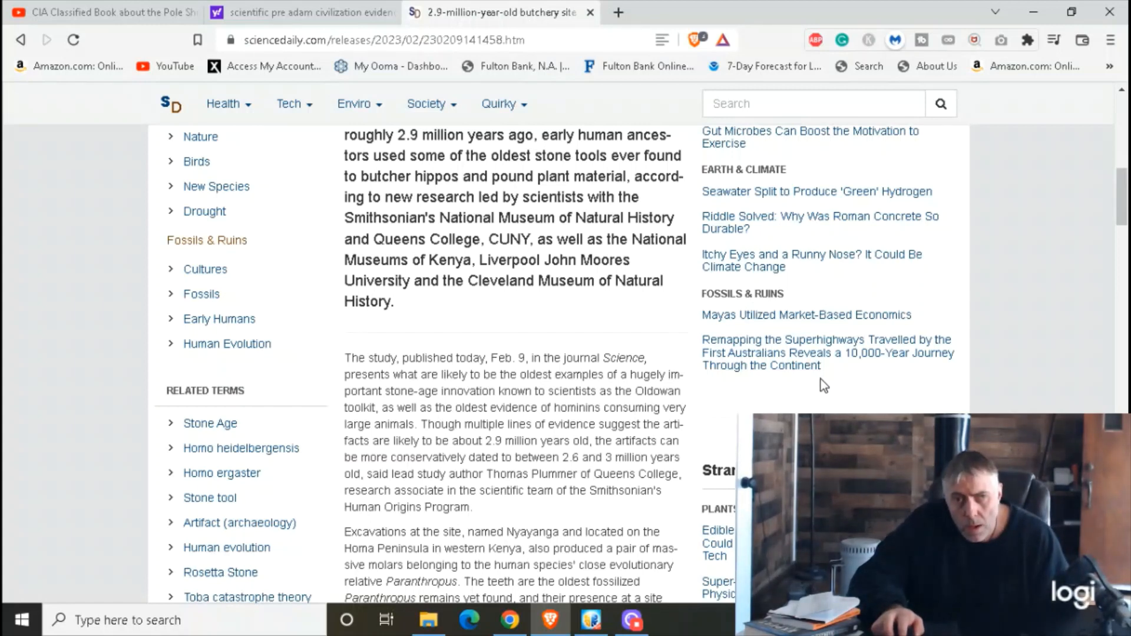
mouse_move(816, 383)
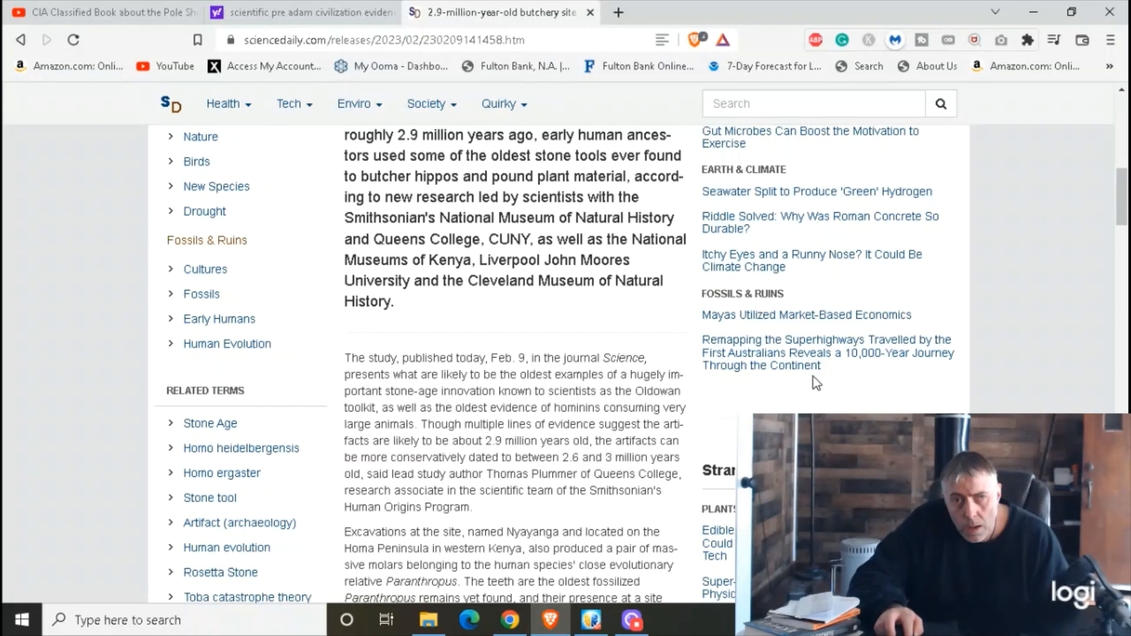
Read the 'Remapping the superhighways travelled by the first Australians' story from Fossils & Ruins, scrolling through it.
click(827, 353)
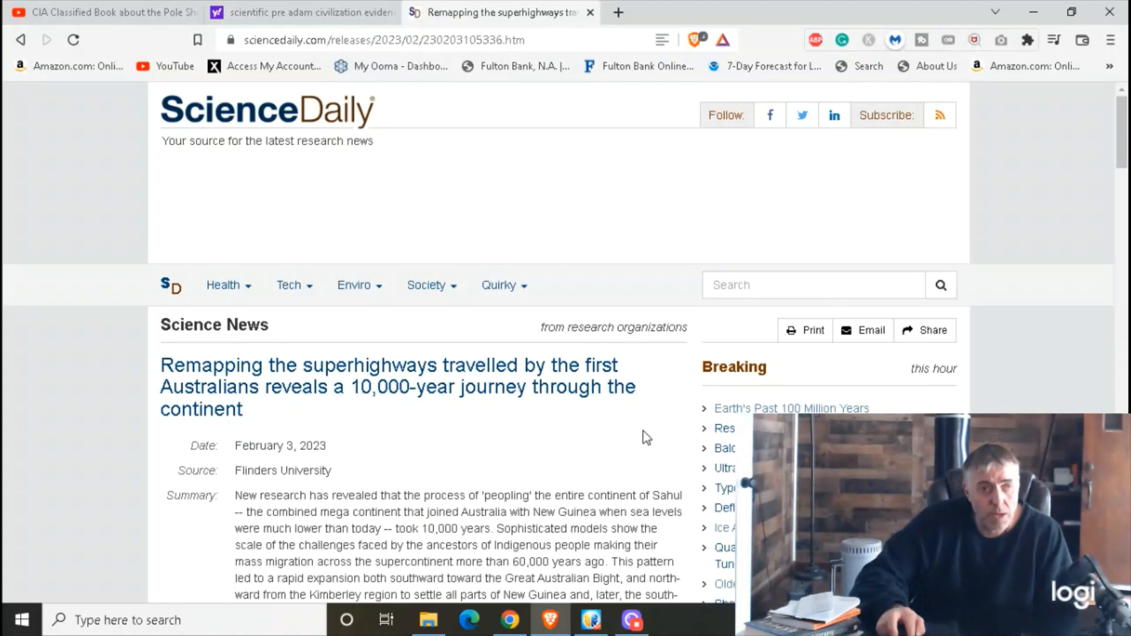
mouse_move(665, 432)
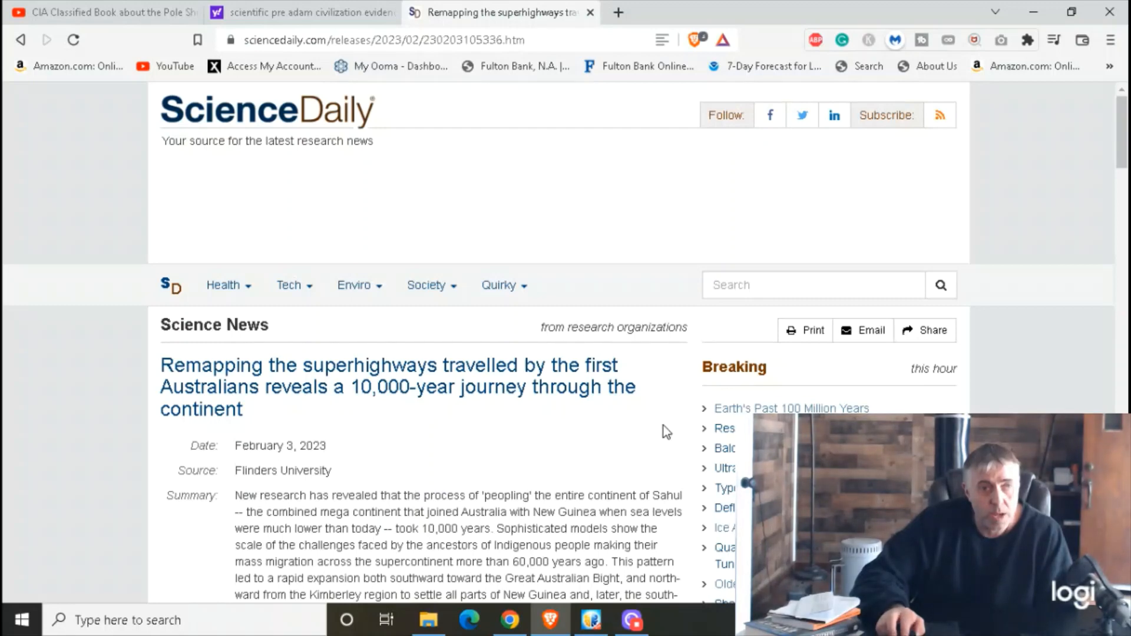
scroll(down, 3)
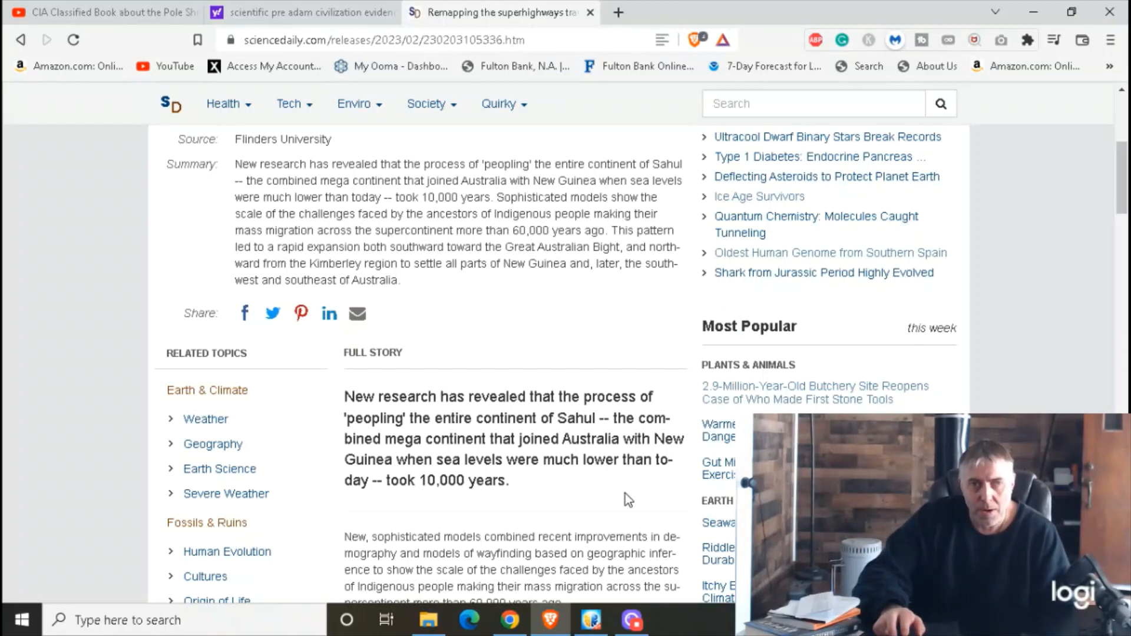
scroll(down, 3)
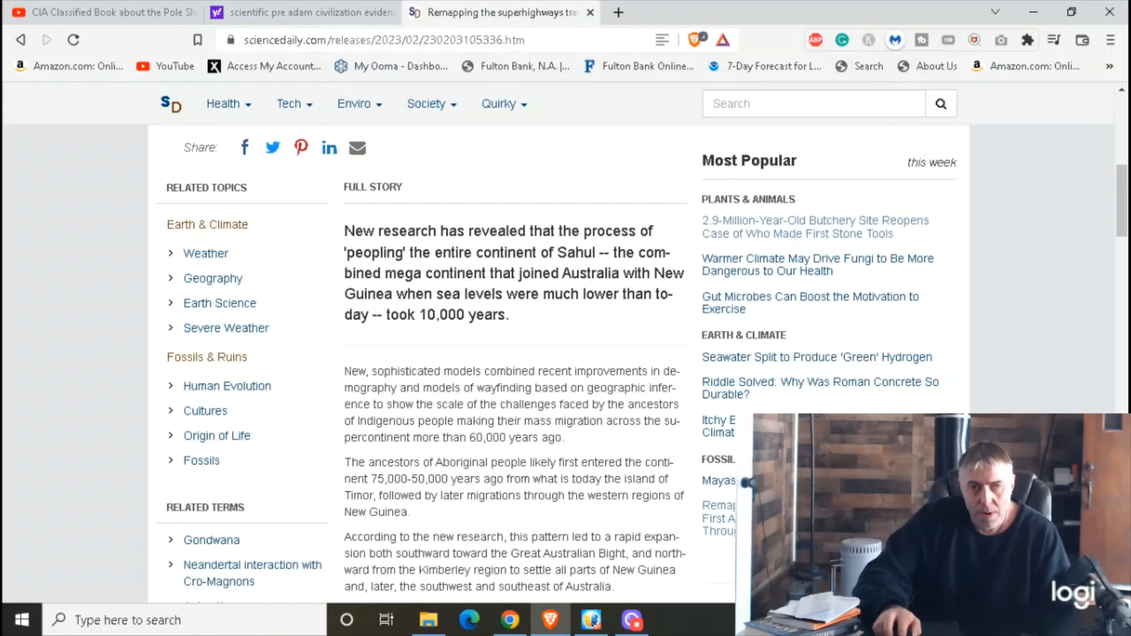
scroll(down, 3)
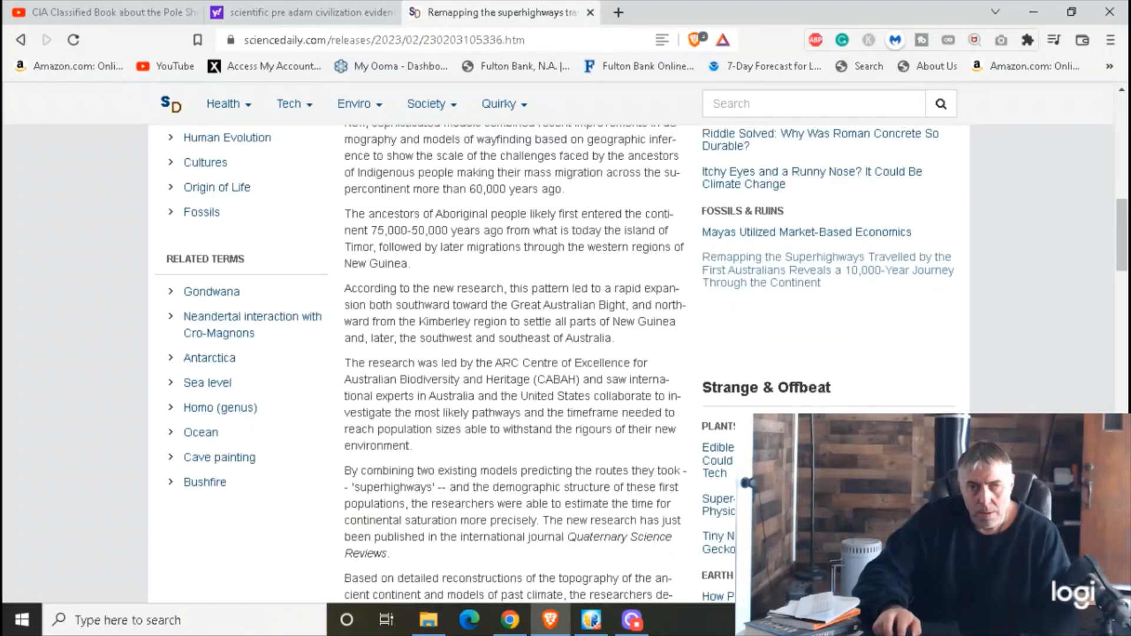
scroll(down, 3)
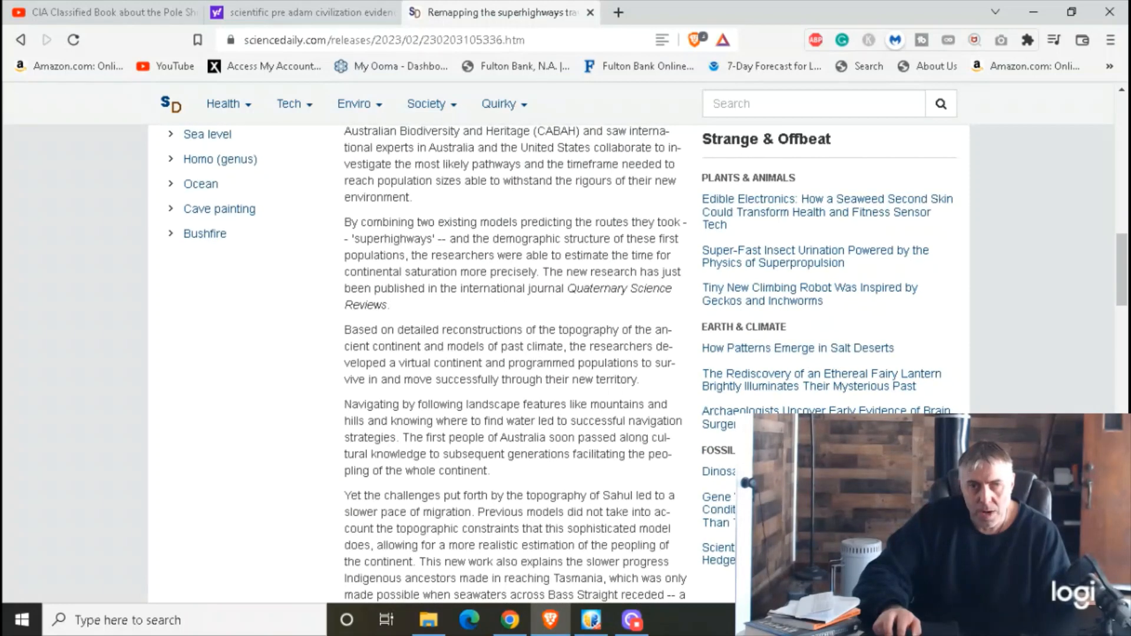
scroll(down, 3)
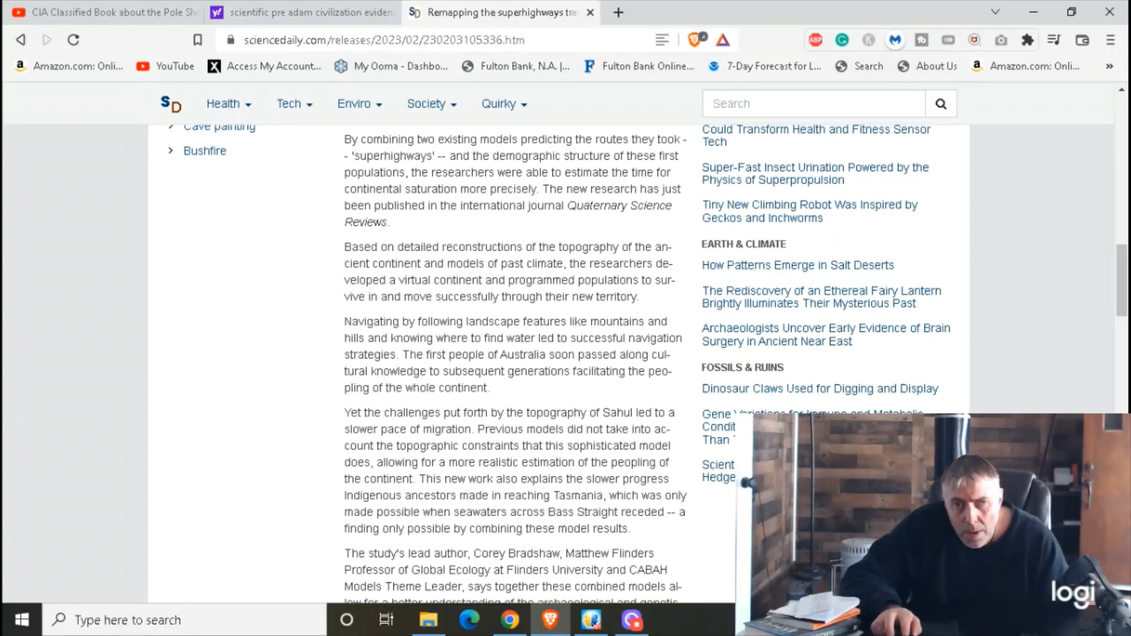
mouse_move(721, 425)
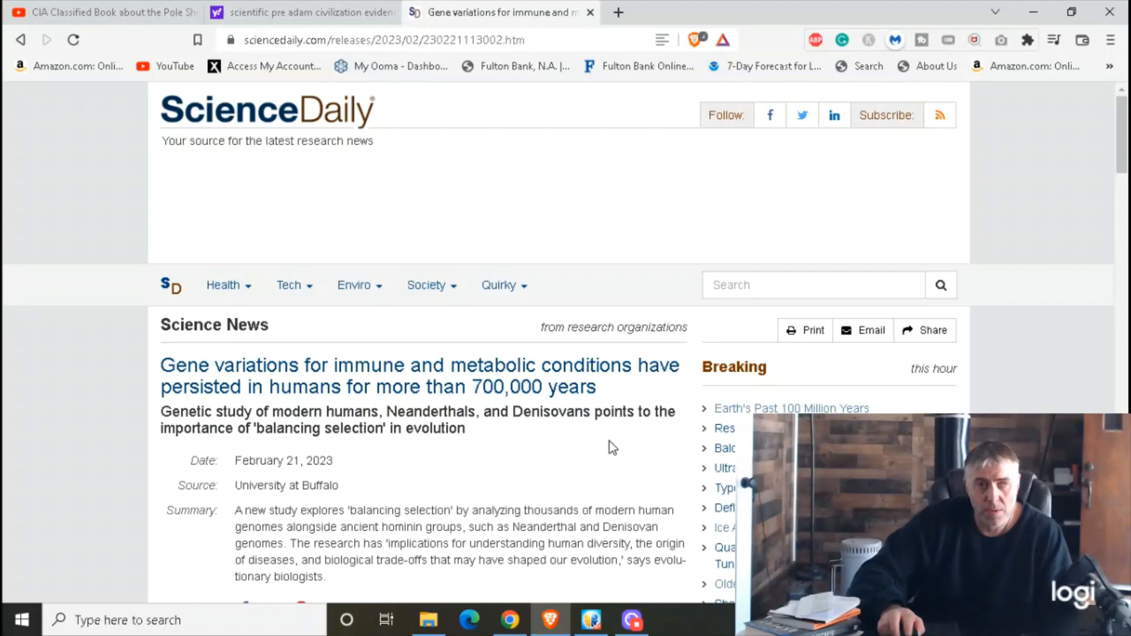
scroll(down, 3)
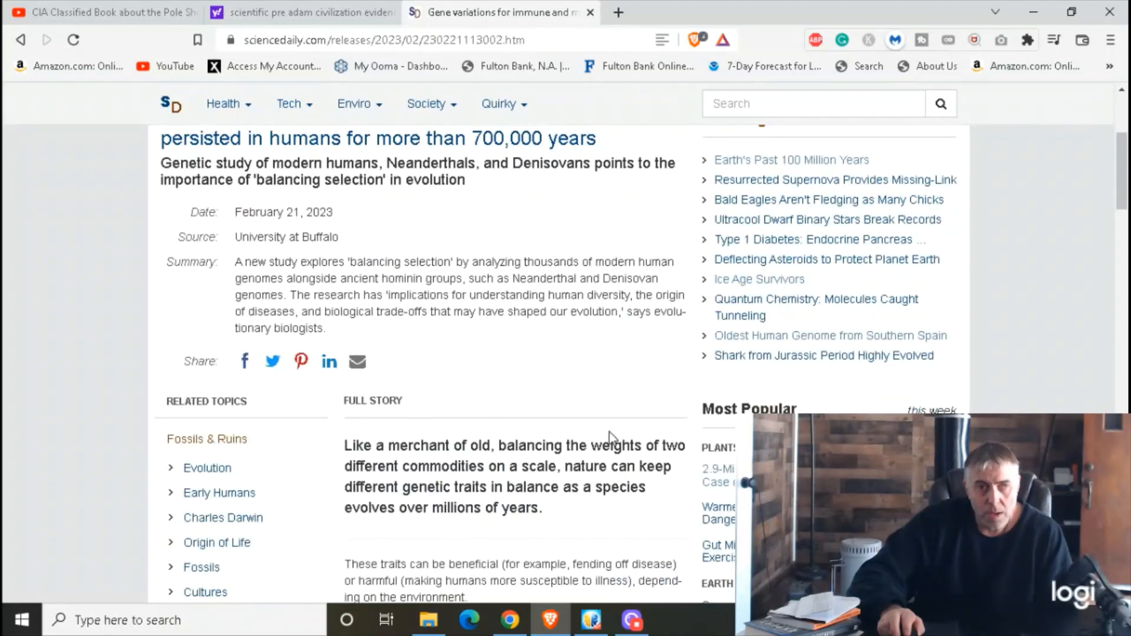
scroll(up, 3)
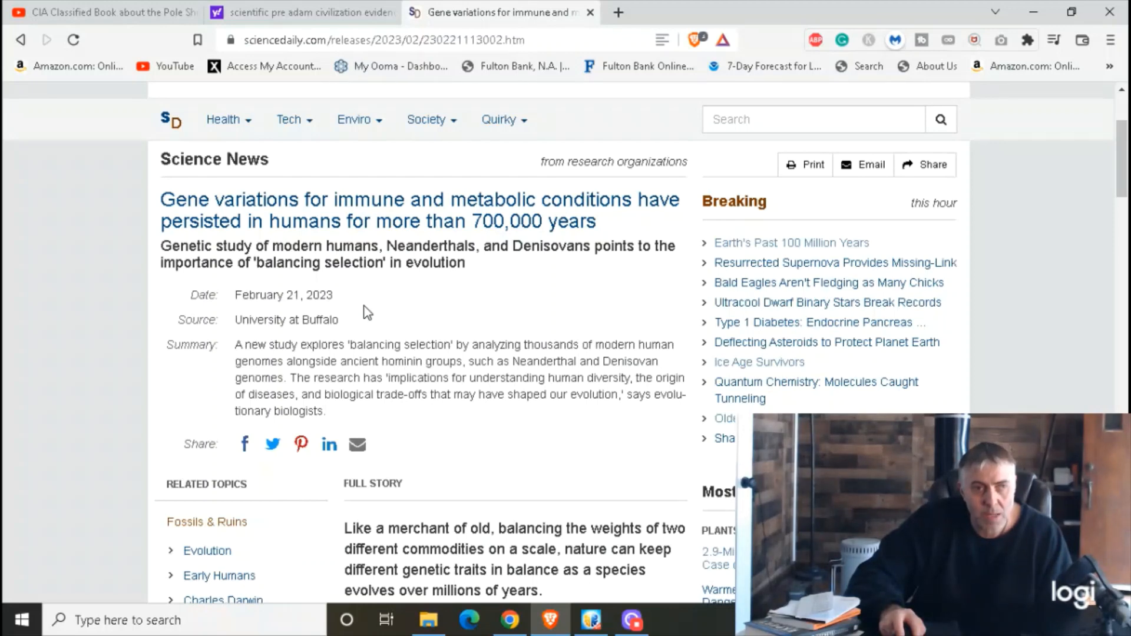
scroll(down, 3)
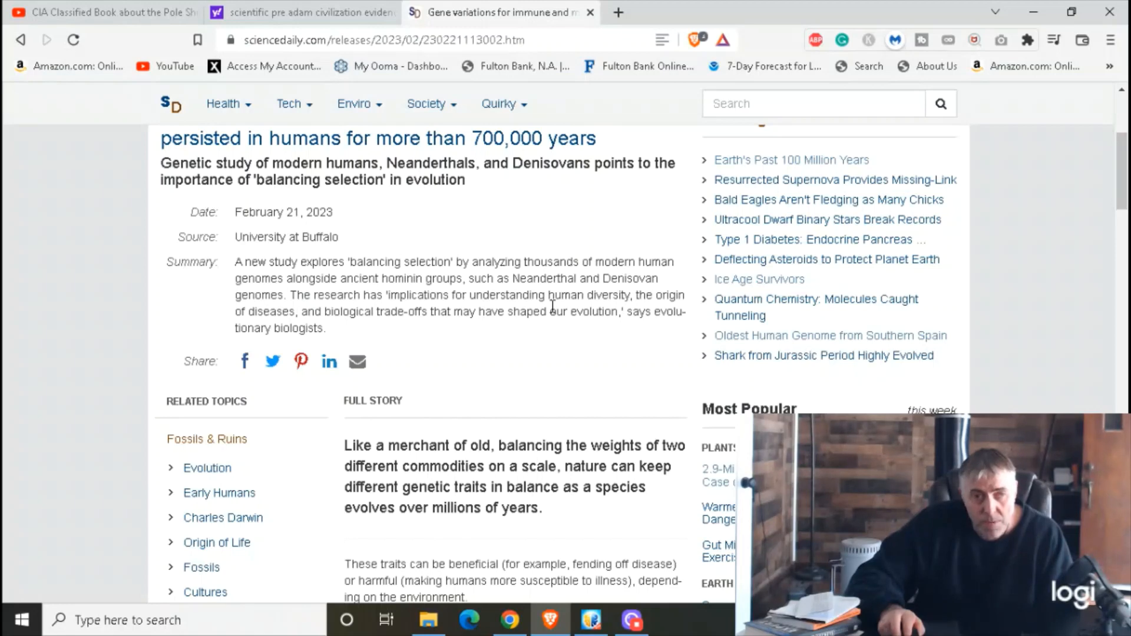
scroll(down, 3)
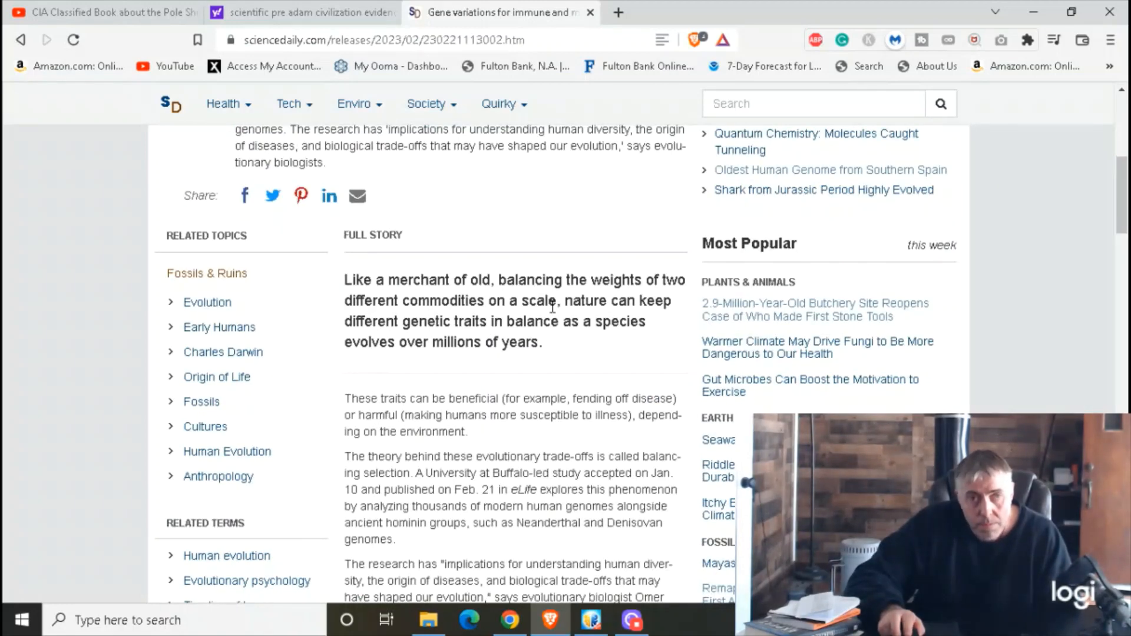
scroll(down, 3)
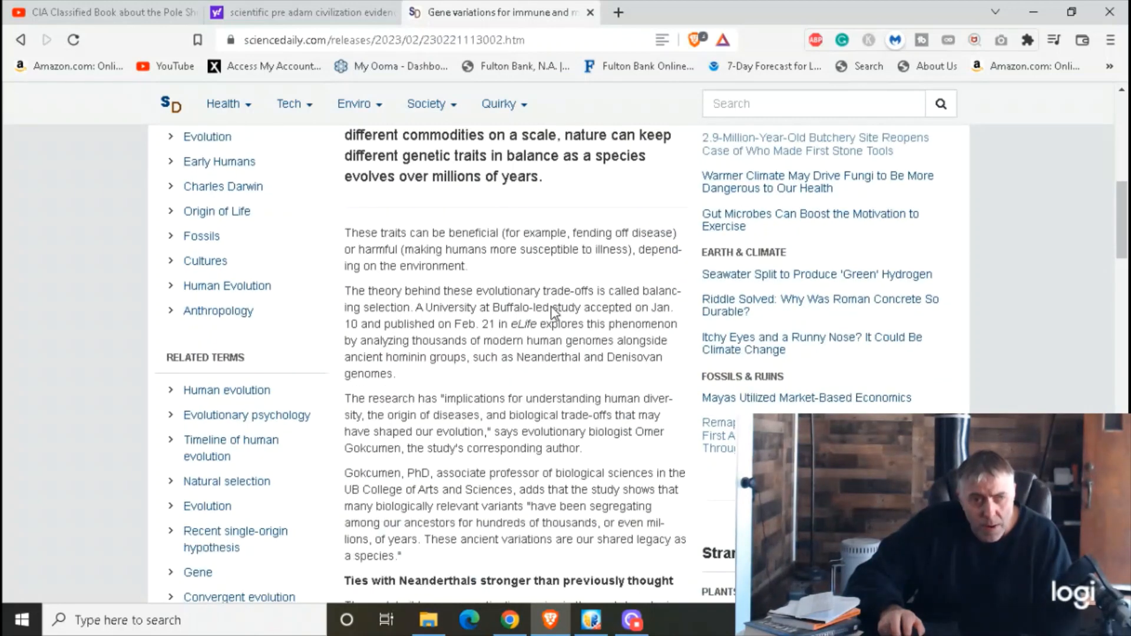
scroll(down, 3)
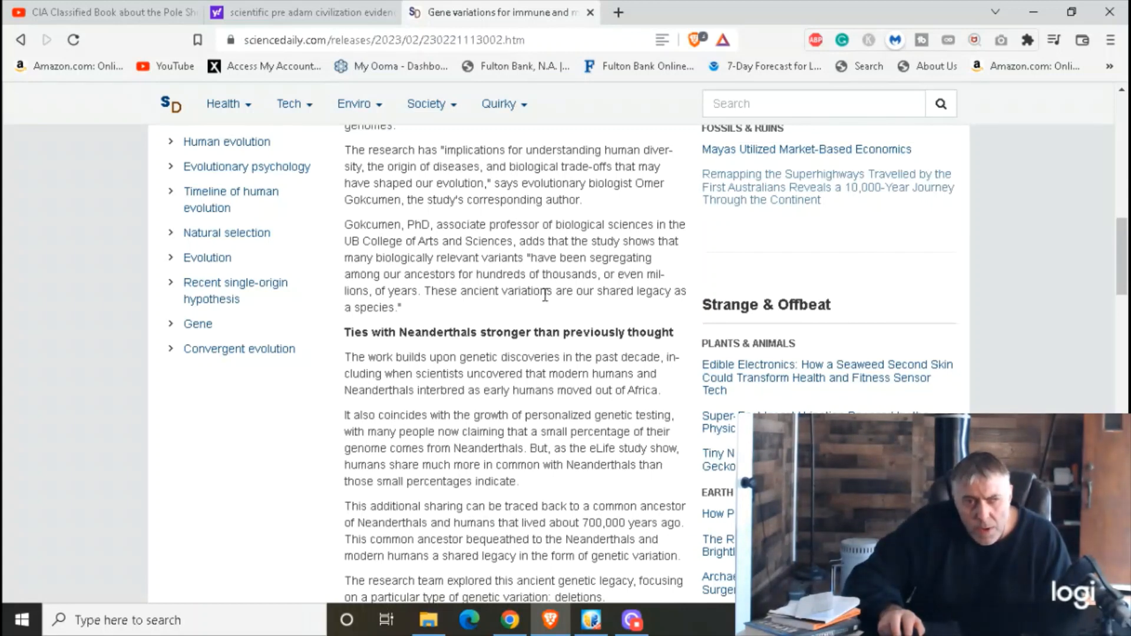
scroll(down, 3)
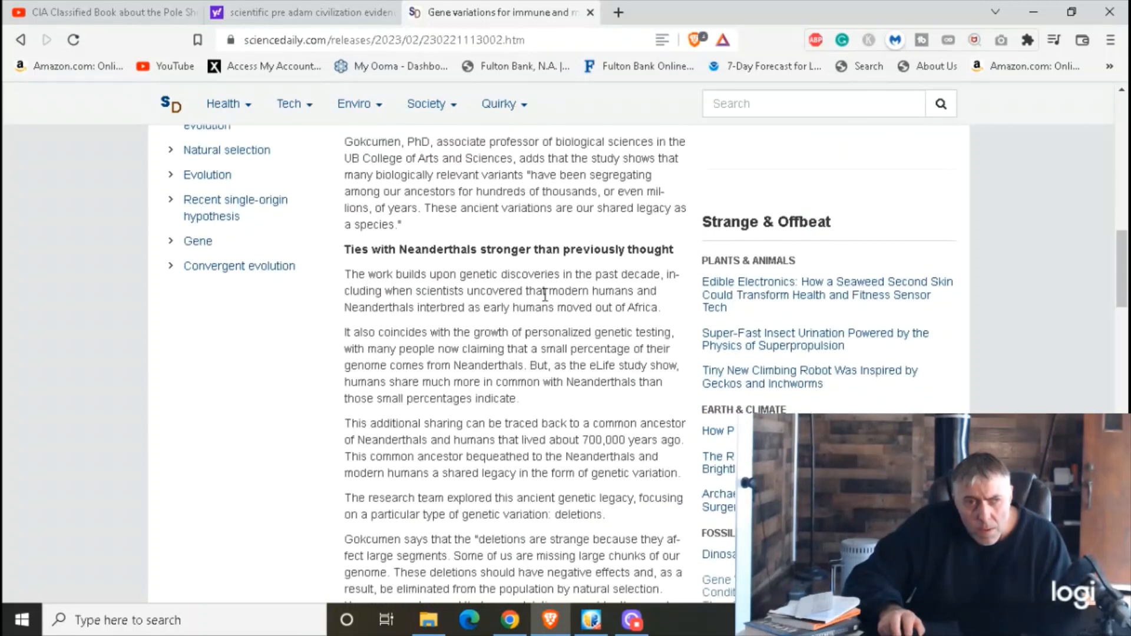
mouse_move(534, 323)
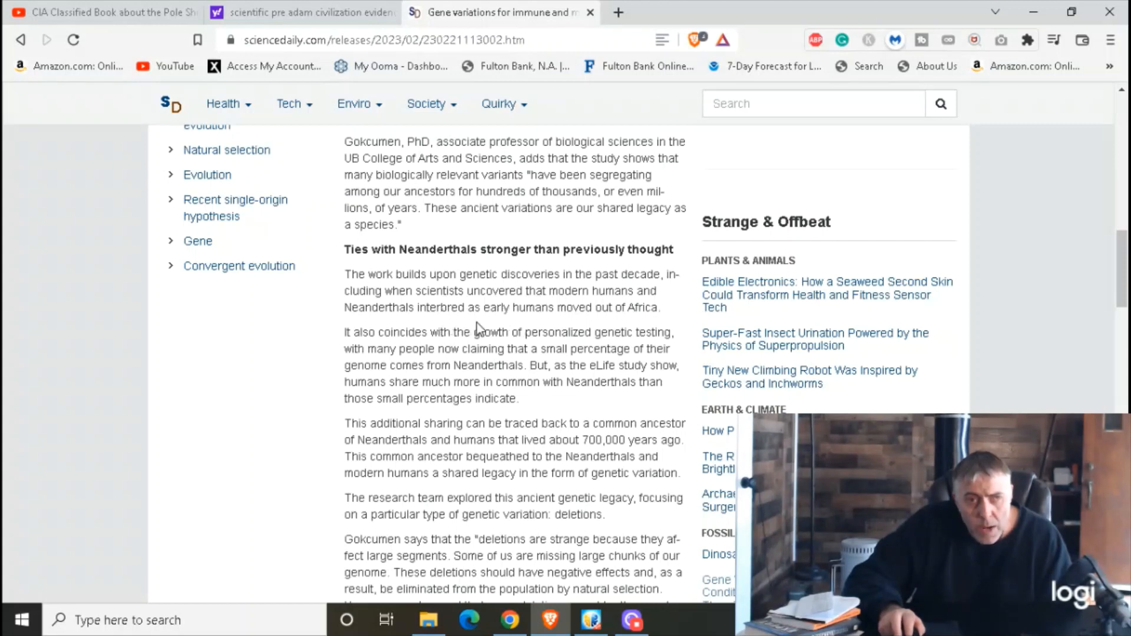
mouse_move(584, 322)
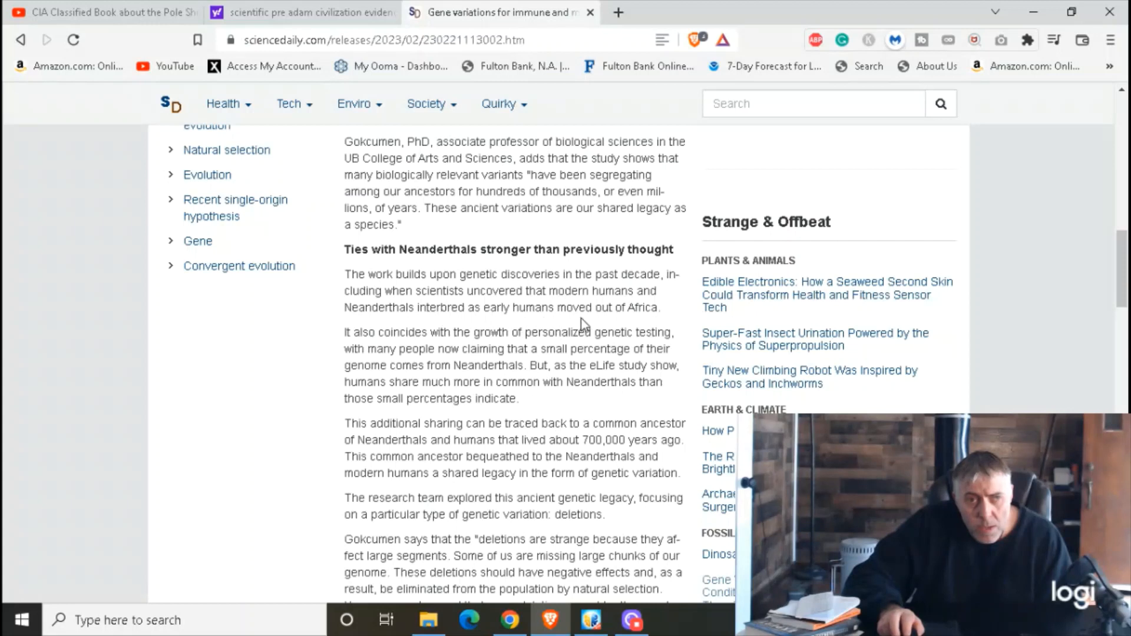
mouse_move(660, 308)
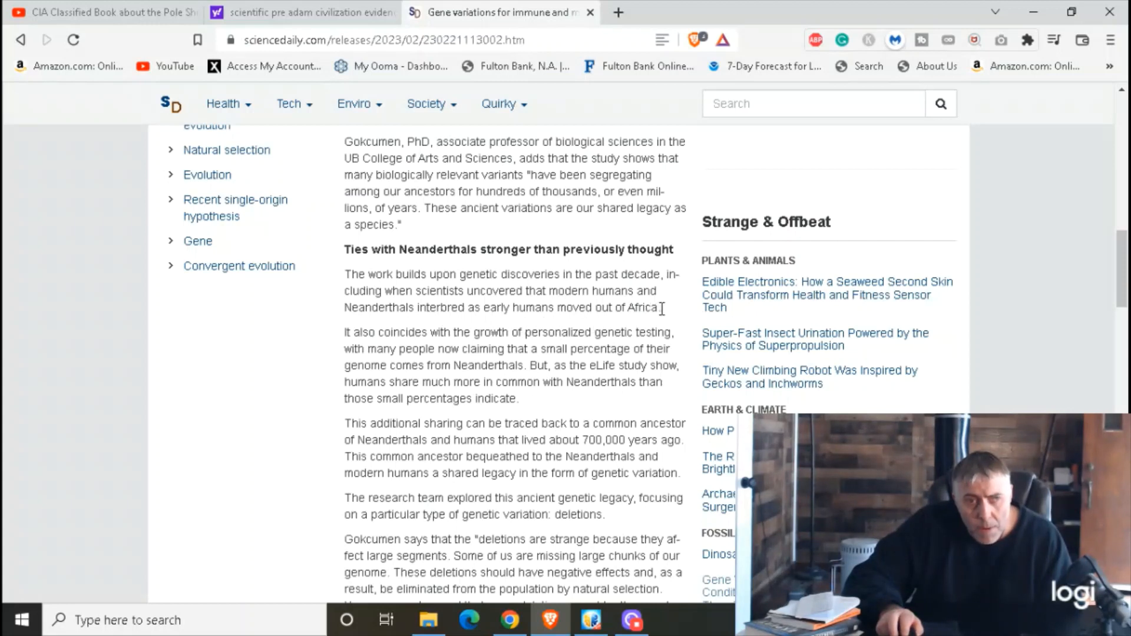
mouse_move(662, 315)
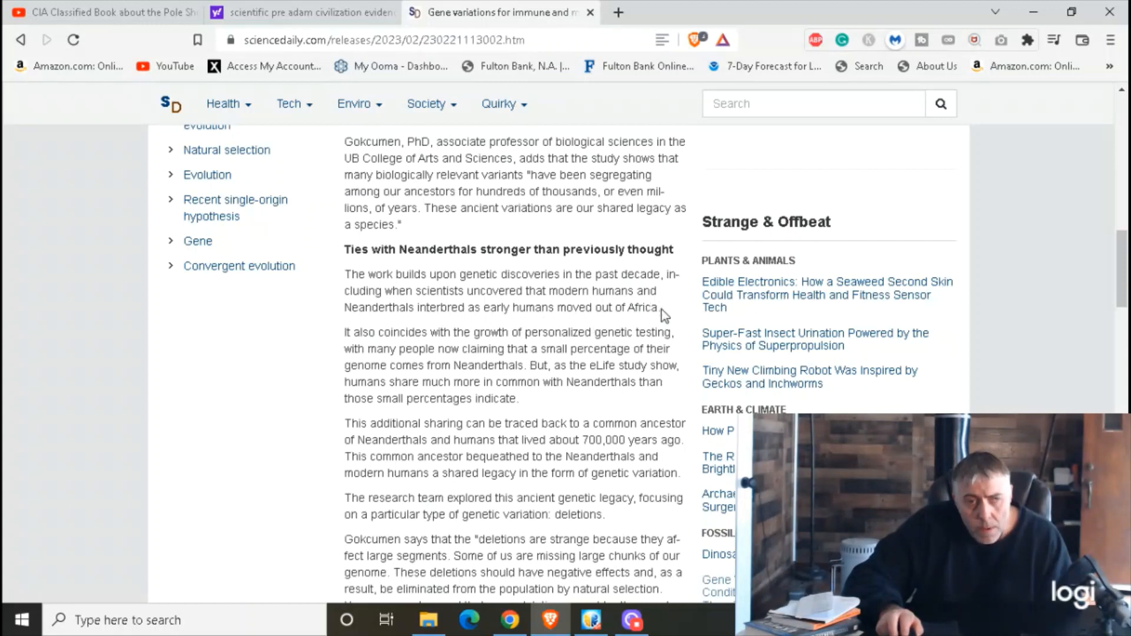
mouse_move(660, 307)
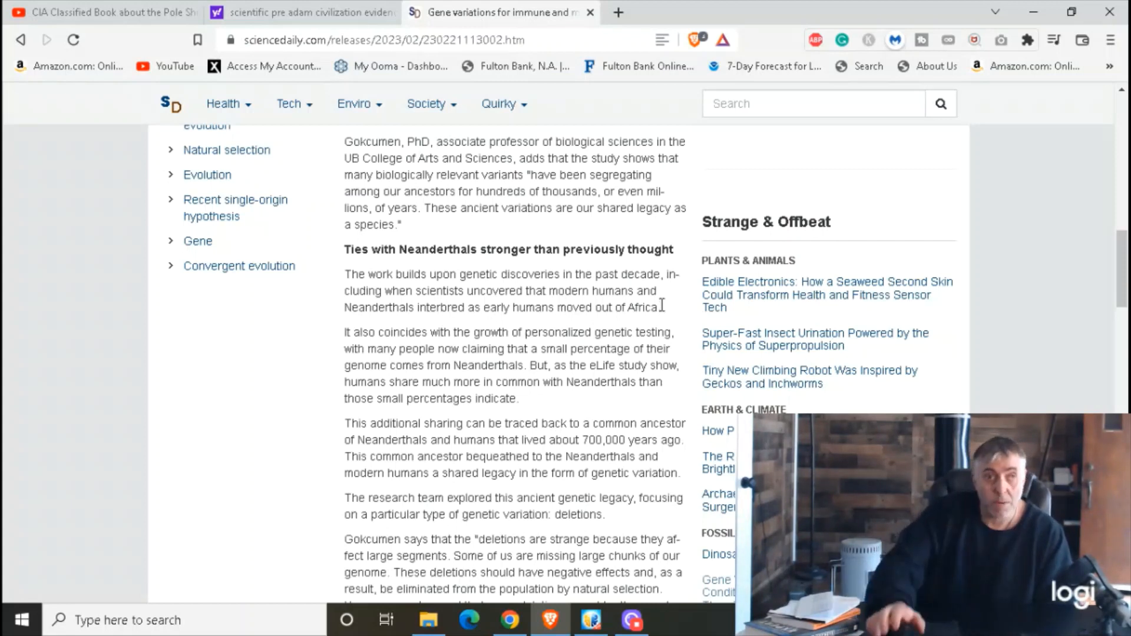
scroll(up, 3)
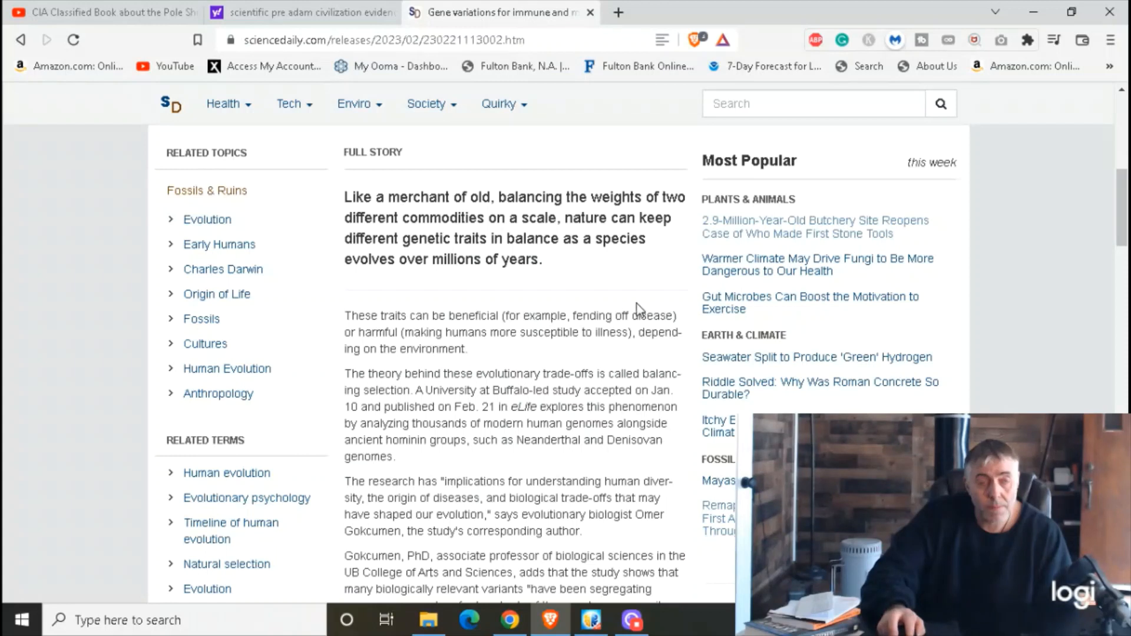
mouse_move(634, 310)
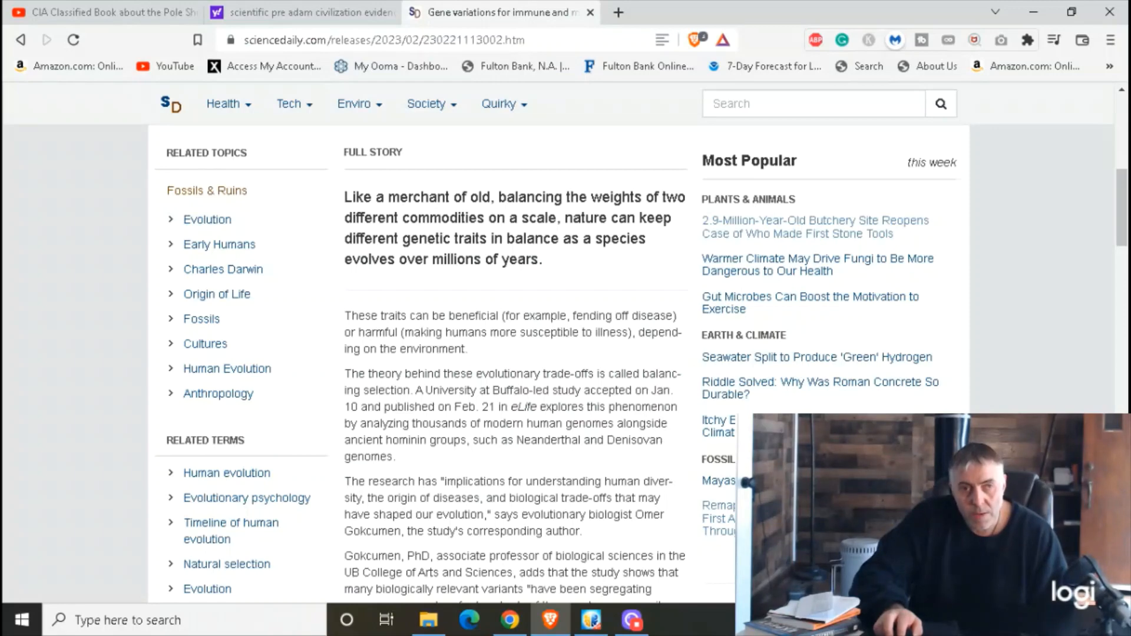
scroll(down, 3)
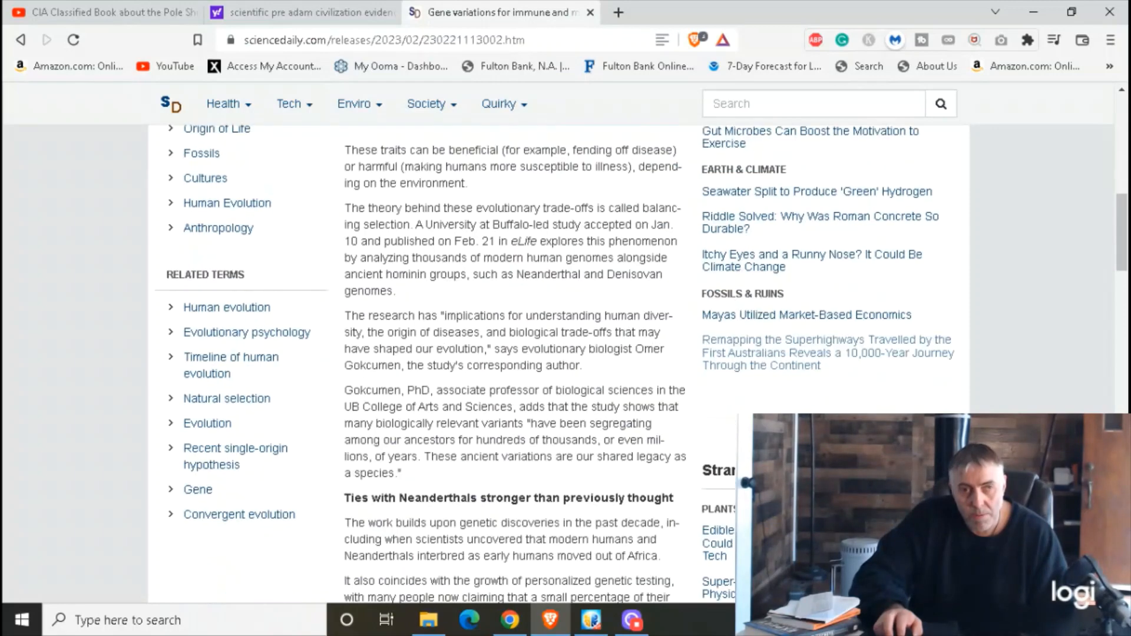
scroll(down, 3)
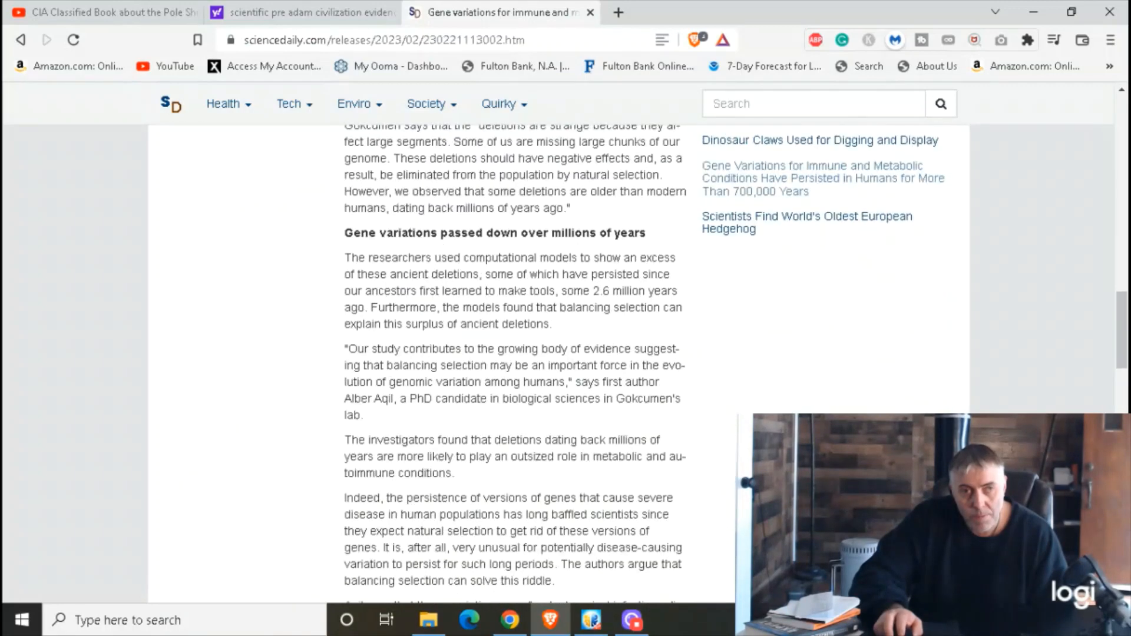
scroll(down, 3)
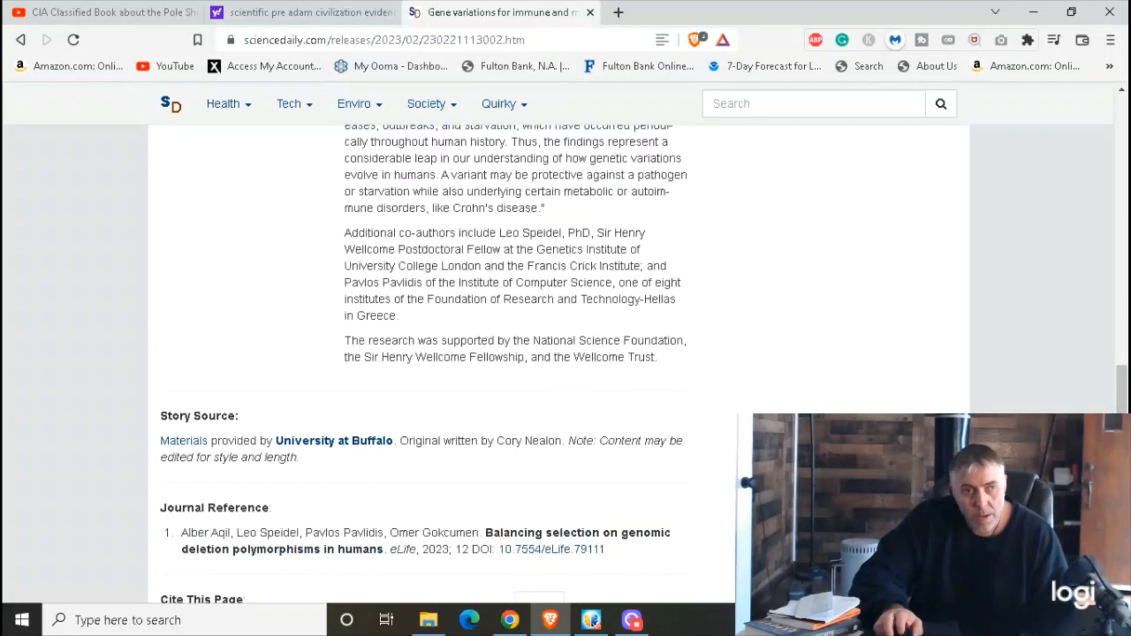
scroll(up, 3)
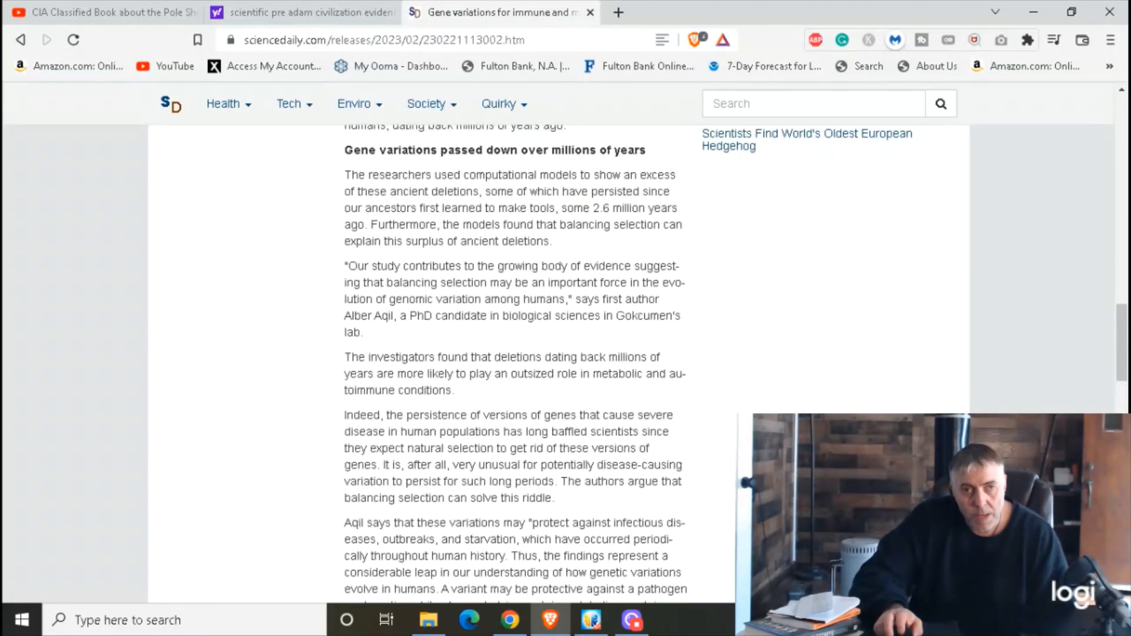
scroll(up, 3)
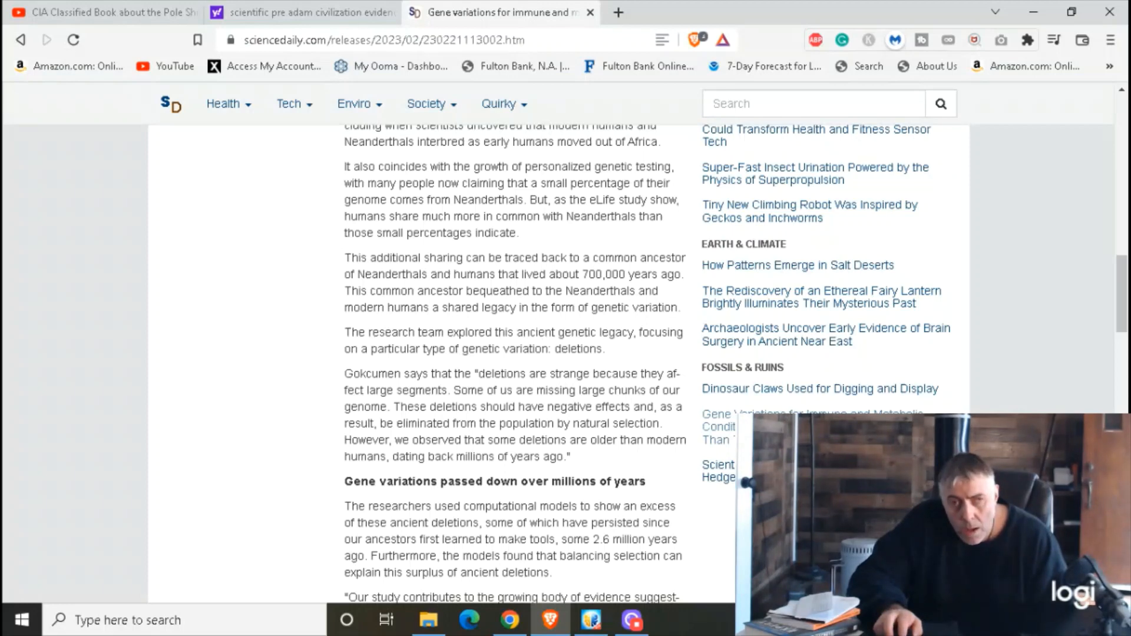
scroll(up, 3)
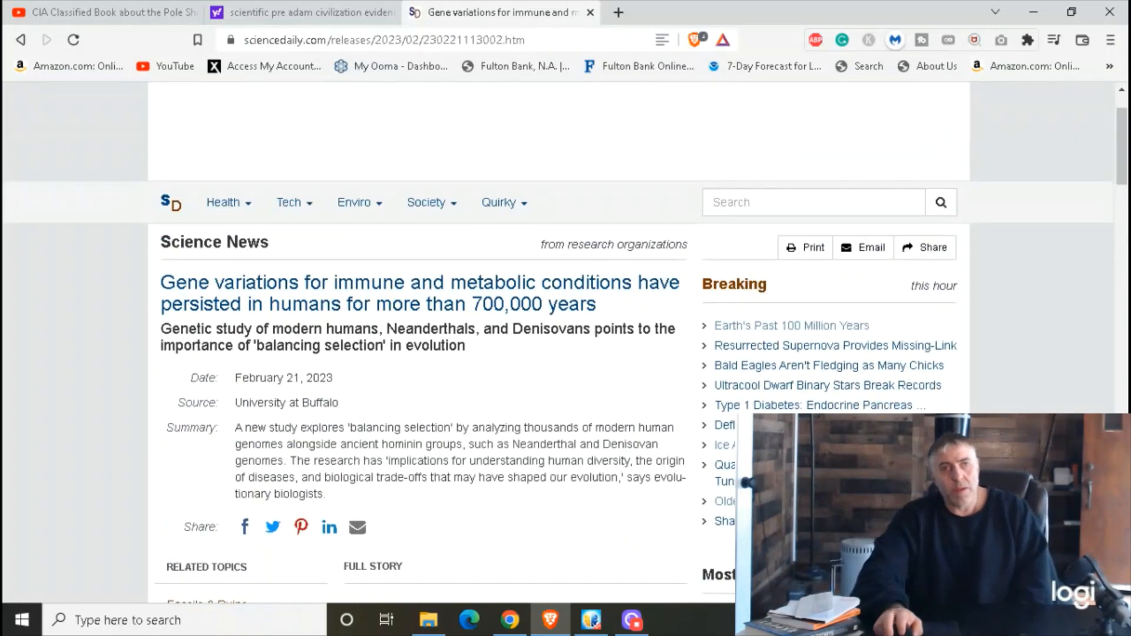
scroll(up, 3)
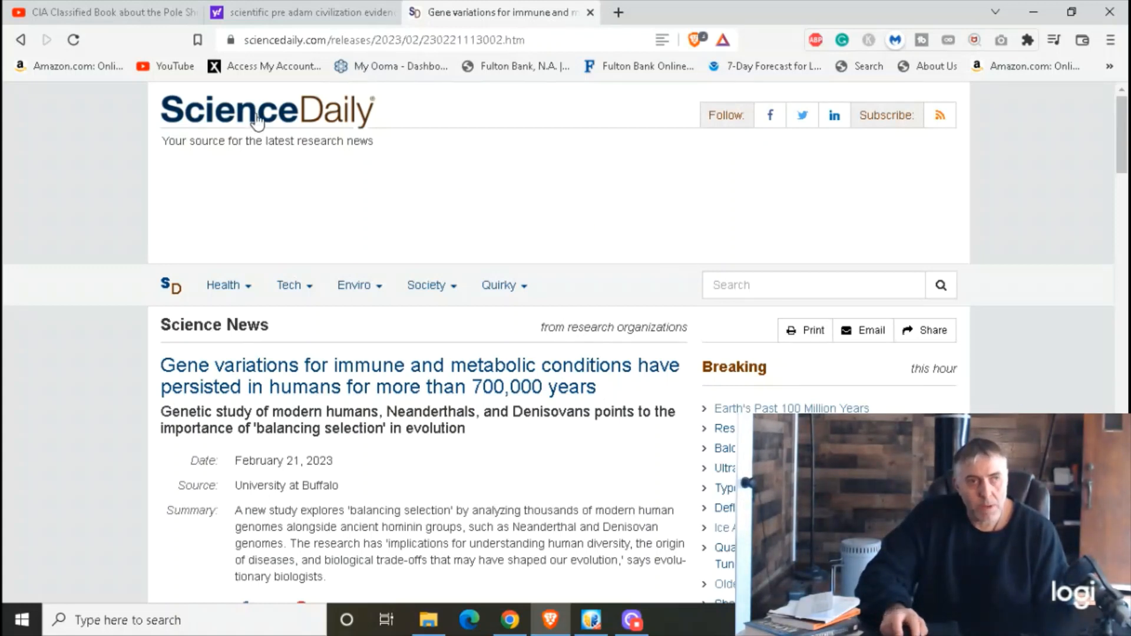
mouse_move(482, 213)
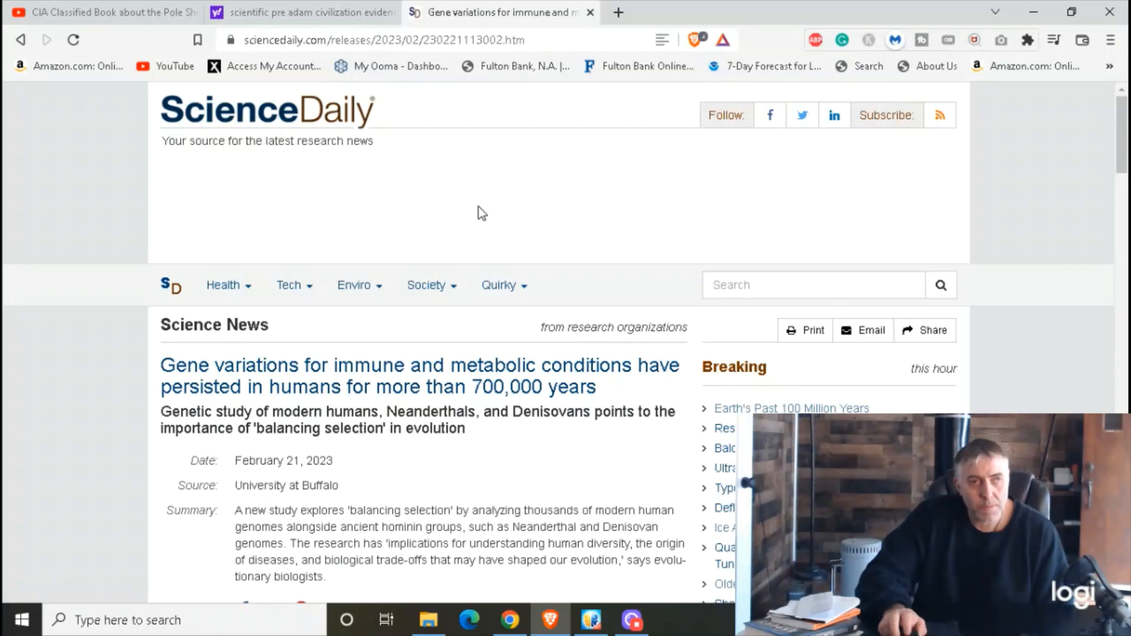
mouse_move(455, 196)
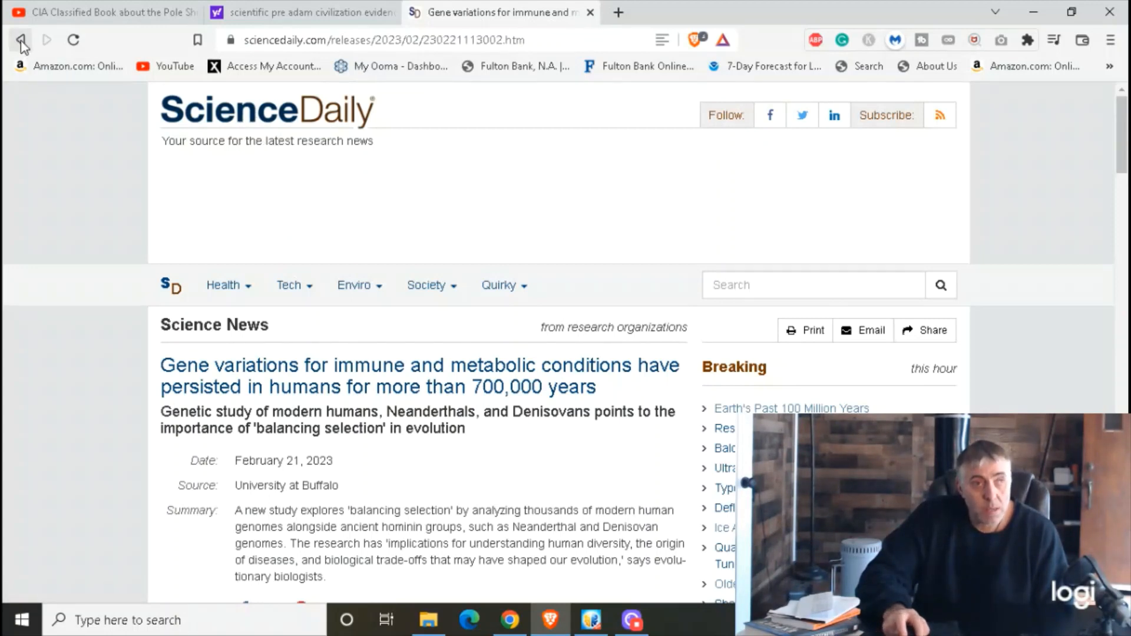
mouse_move(21, 40)
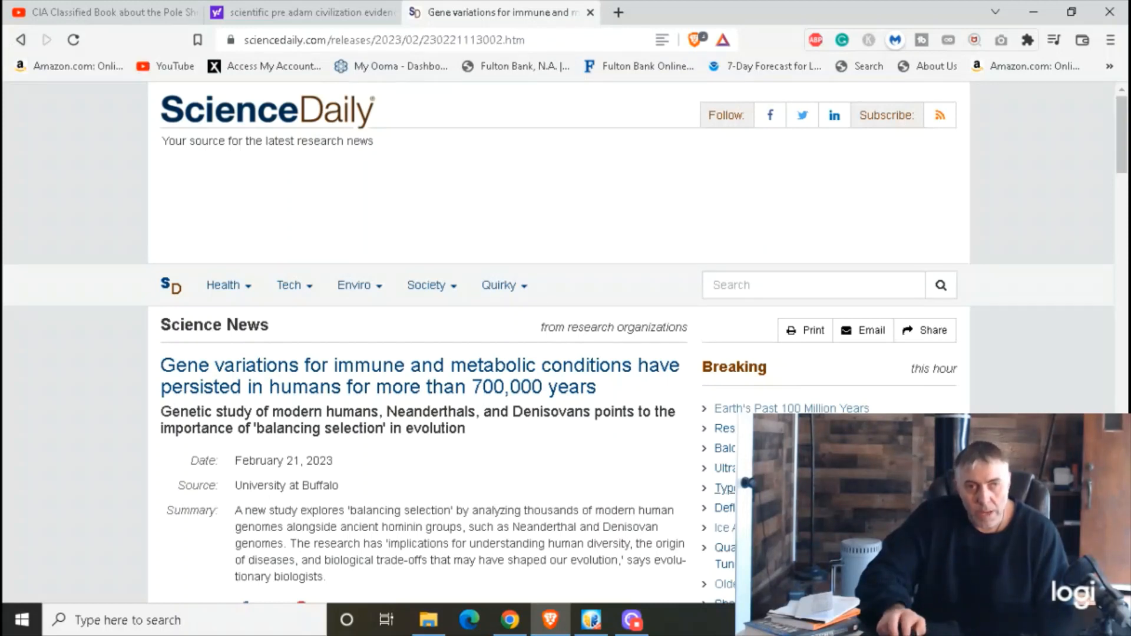
mouse_move(119, 143)
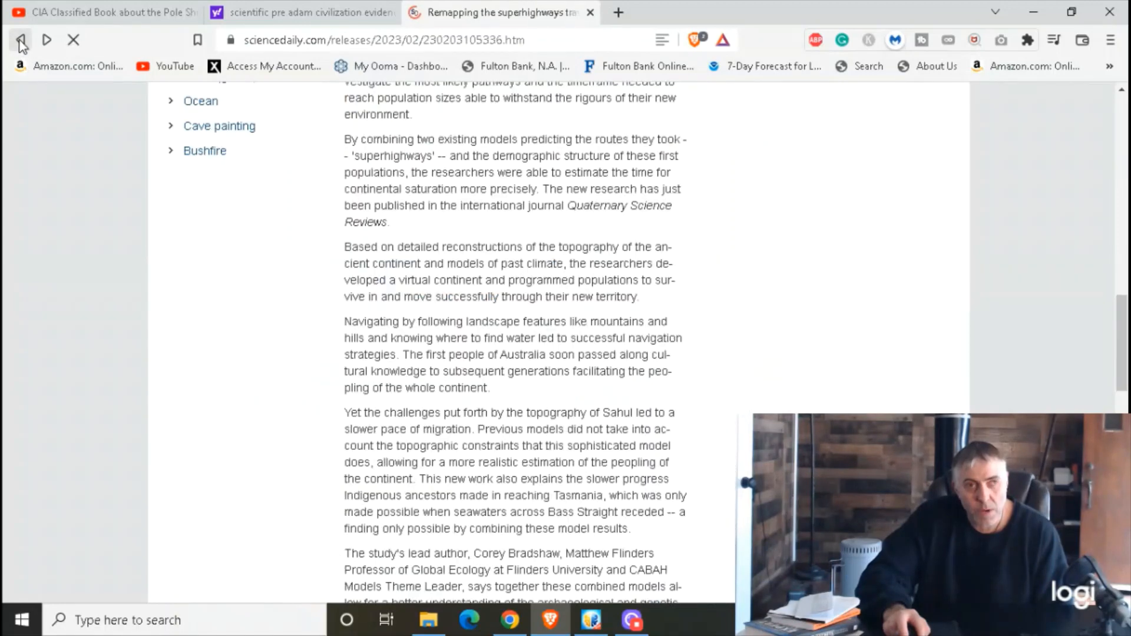
Step back through browser history to the 'New Evidence Puts Man In North America 50,000 Years Ago' article.
click(20, 40)
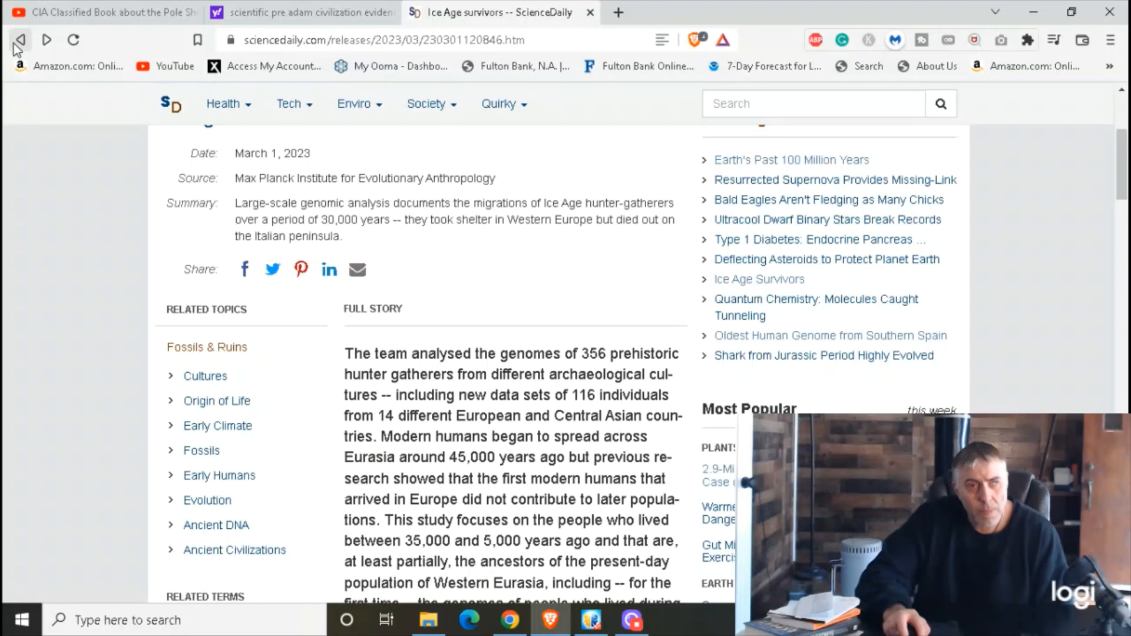
click(21, 40)
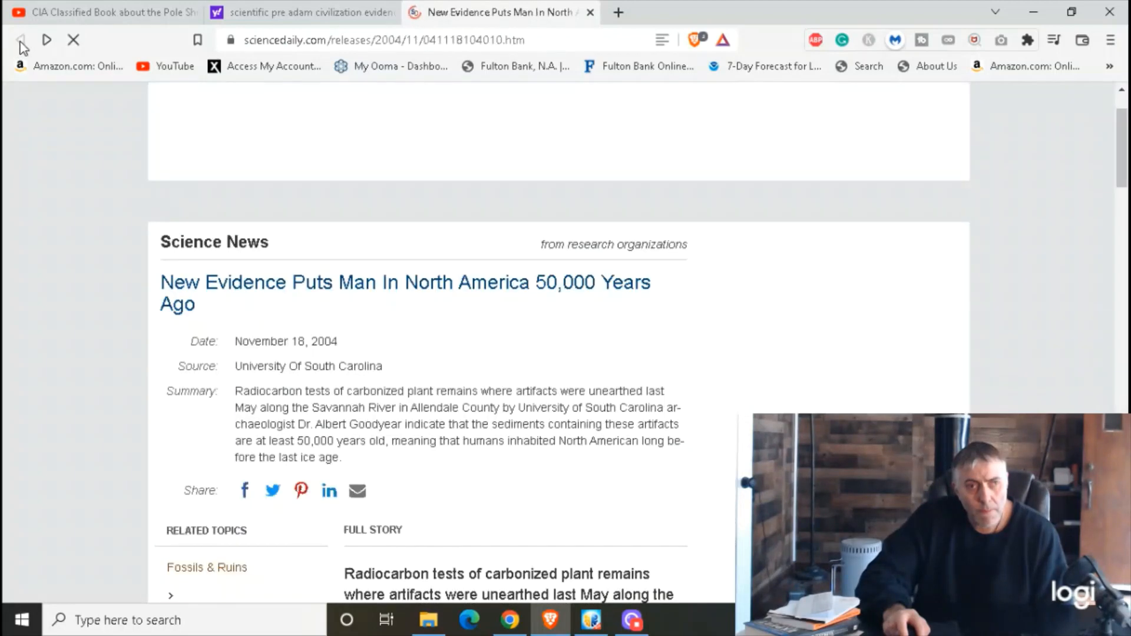
click(73, 40)
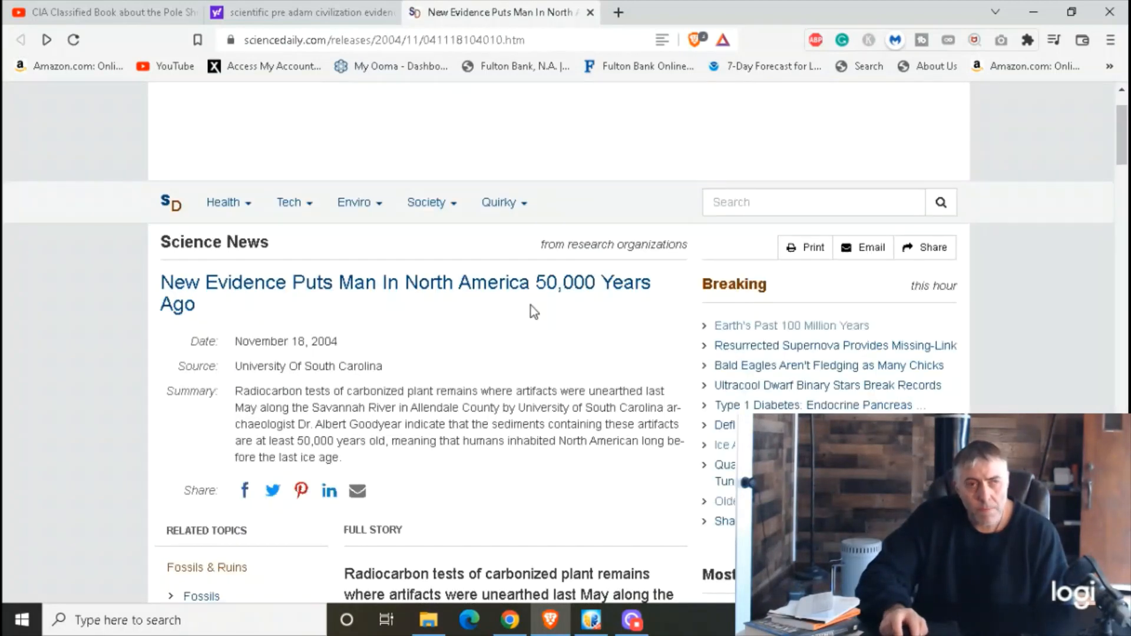
click(290, 202)
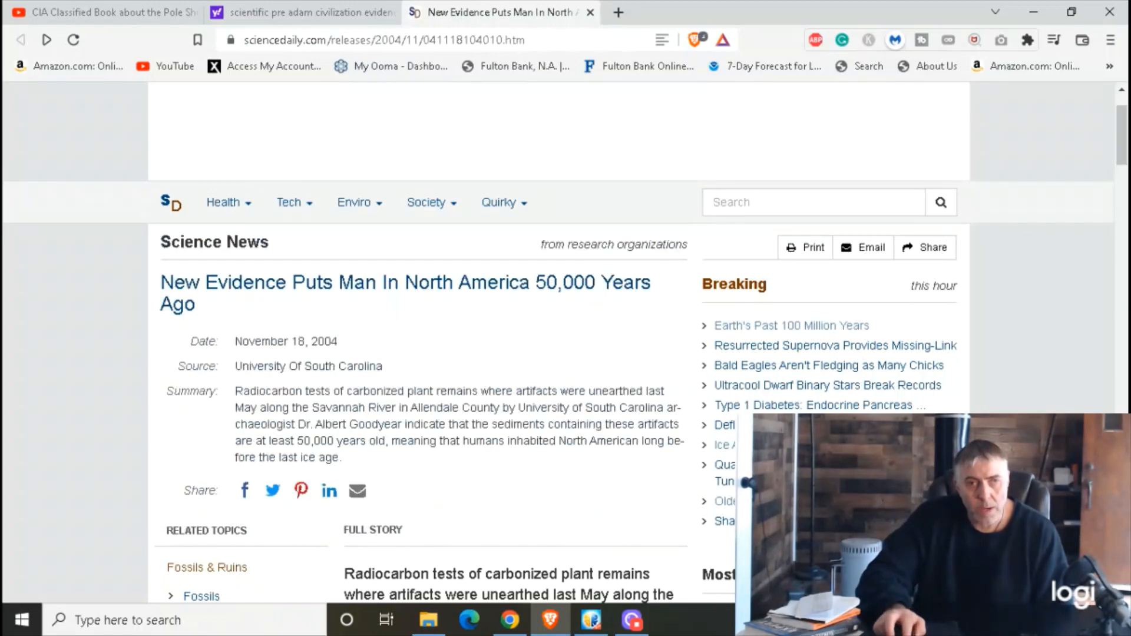
mouse_move(818, 404)
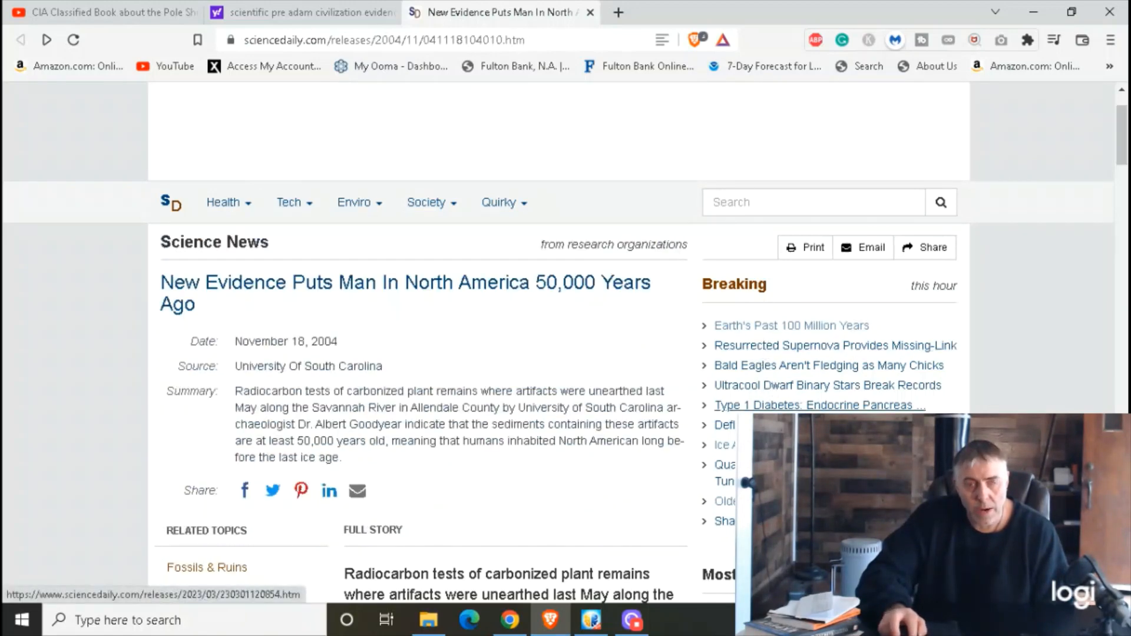